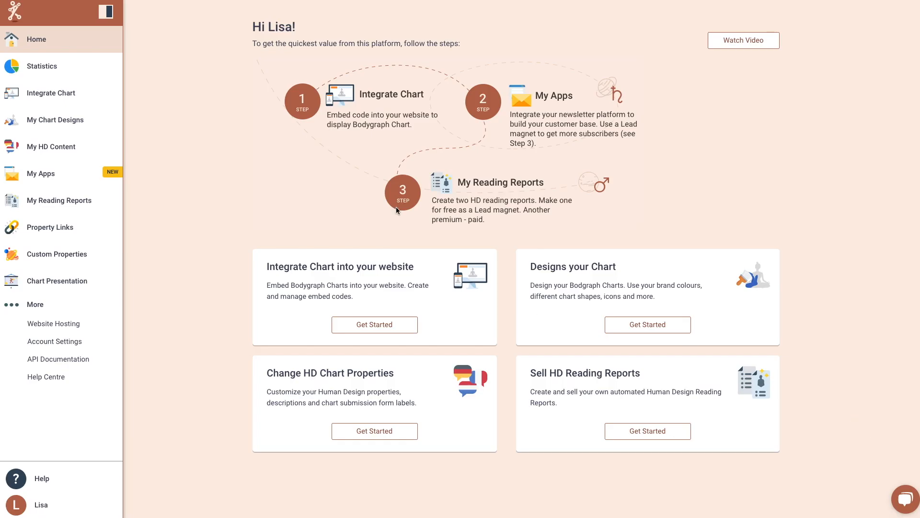
pyautogui.moveTo(241, 166)
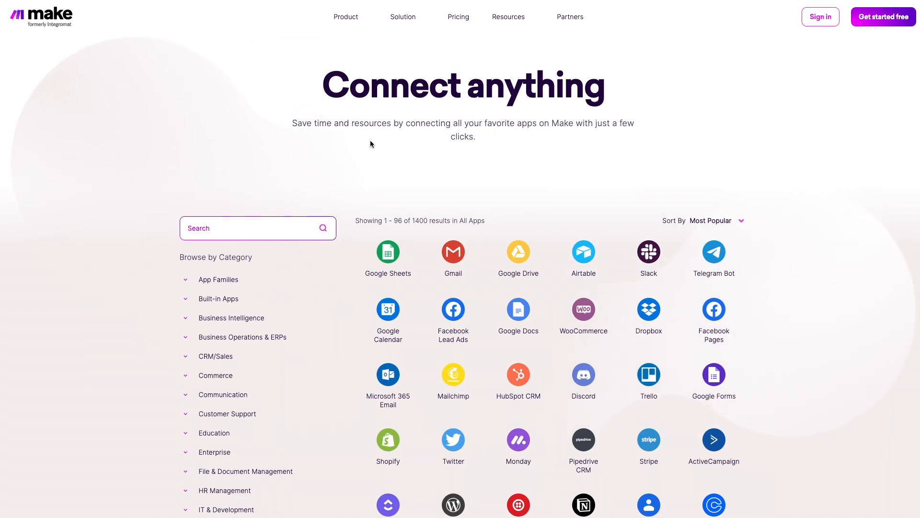
# - Scroll through the Make.com All Apps catalogue
pyautogui.scroll(-3)
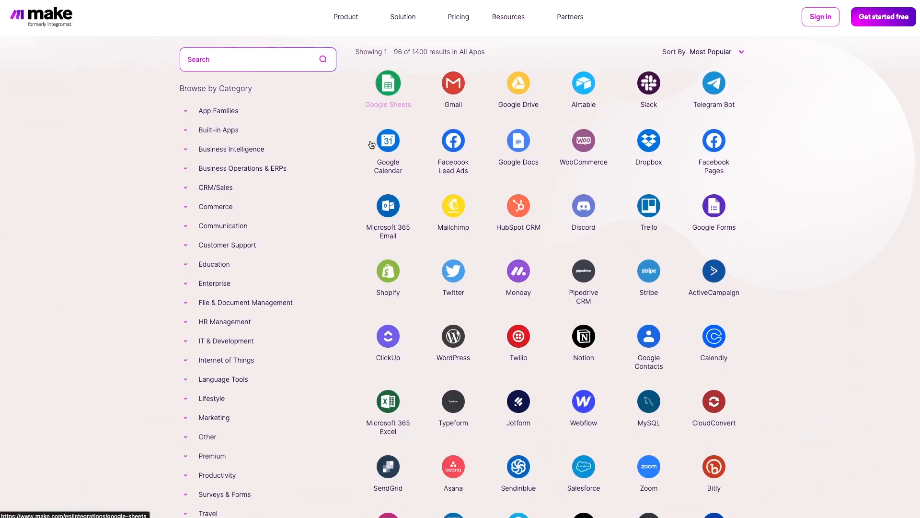
pyautogui.scroll(-3)
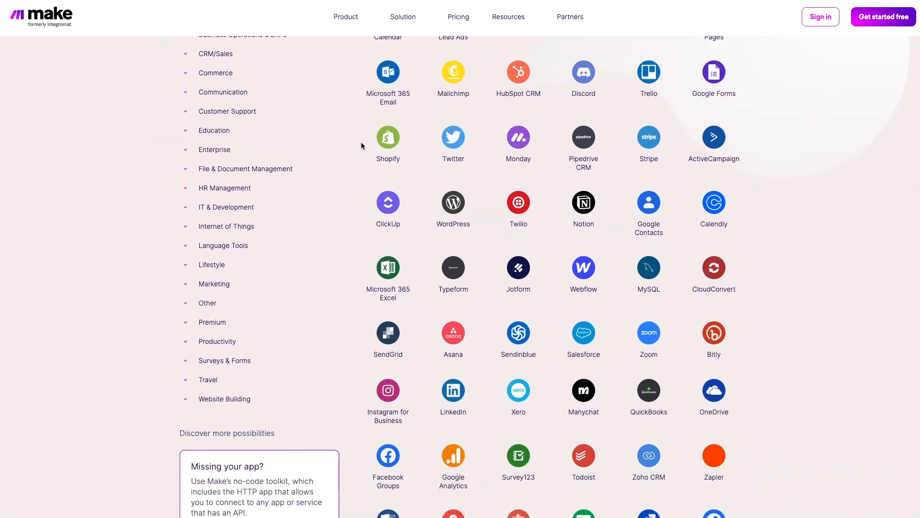
pyautogui.scroll(-3)
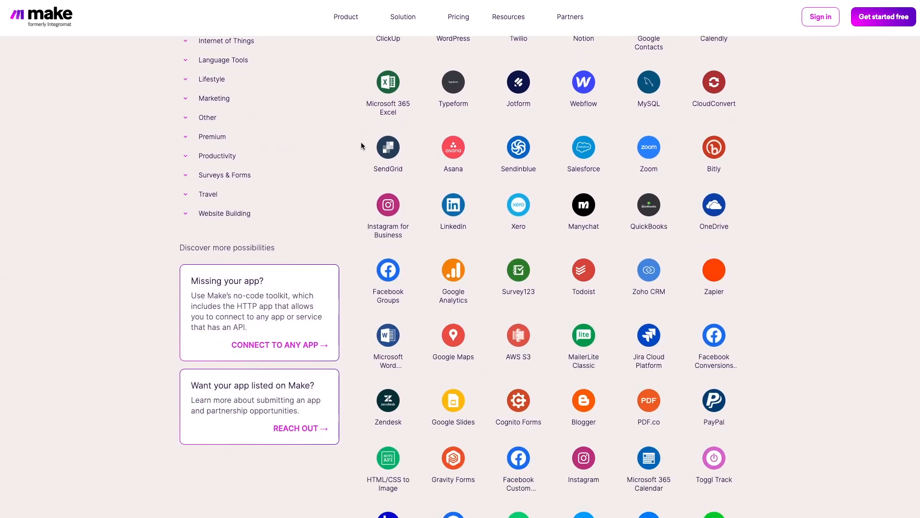
pyautogui.scroll(-3)
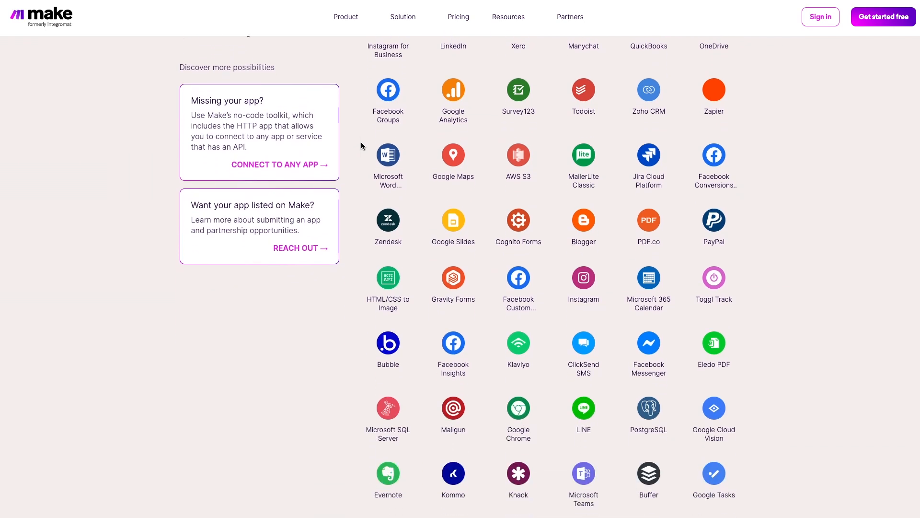
pyautogui.scroll(-3)
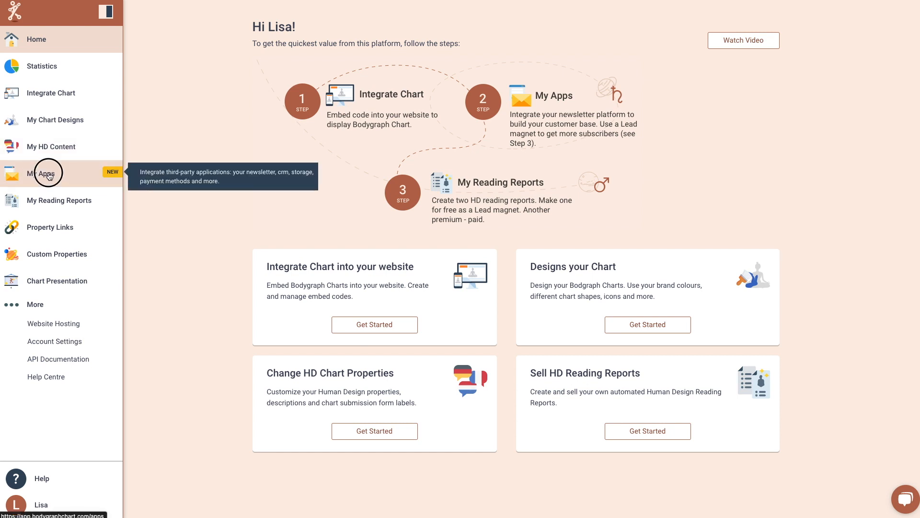
# - Create a Webhook app under My Apps and name it 'Make.com connection'
pyautogui.click(40, 173)
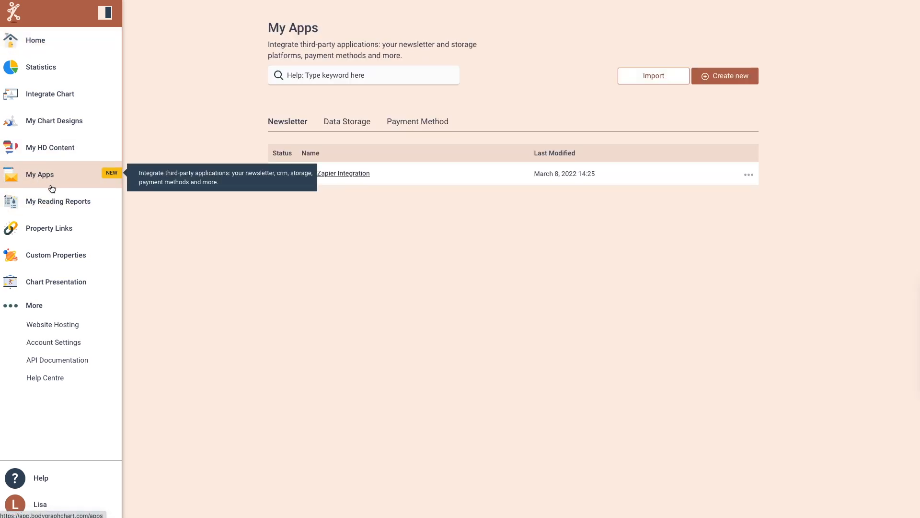
pyautogui.click(724, 75)
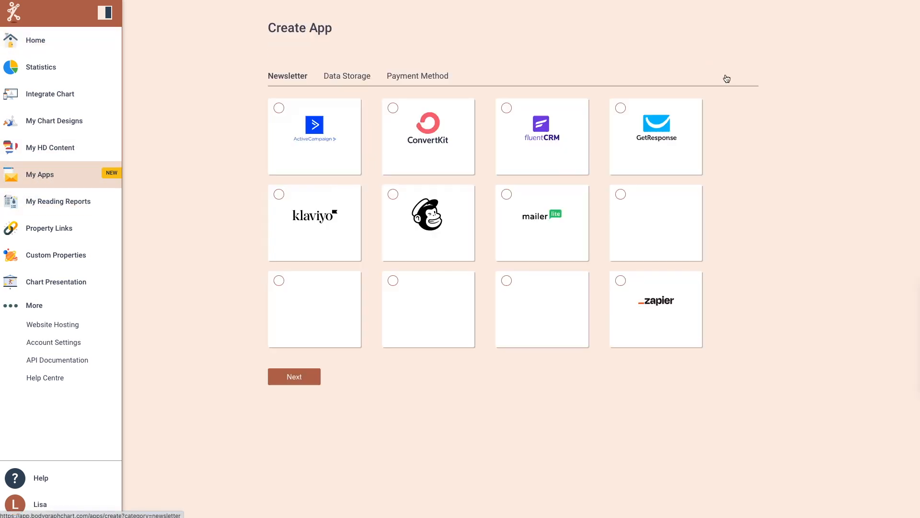
pyautogui.click(428, 308)
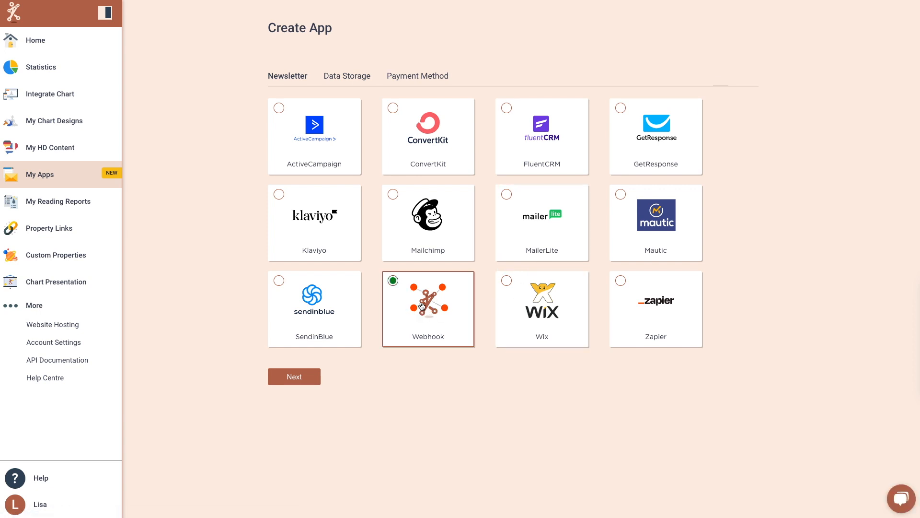
pyautogui.click(293, 377)
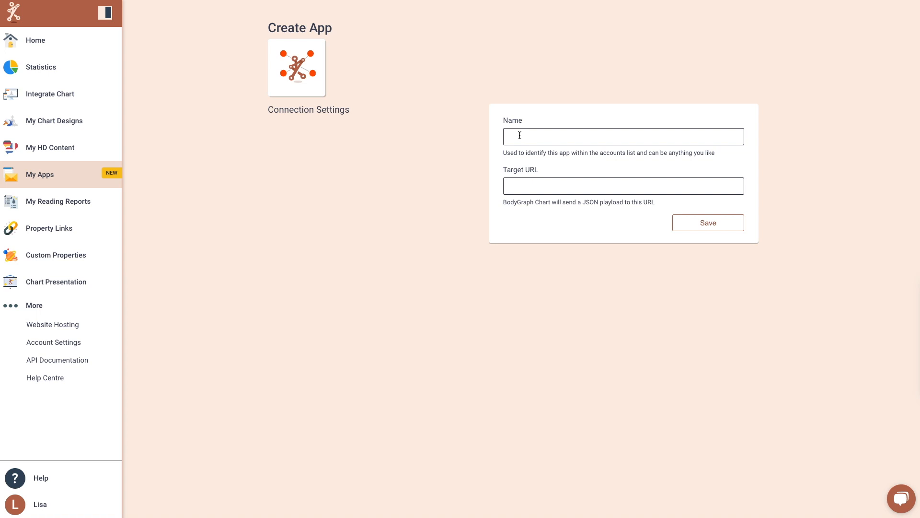
pyautogui.write('Make.com')
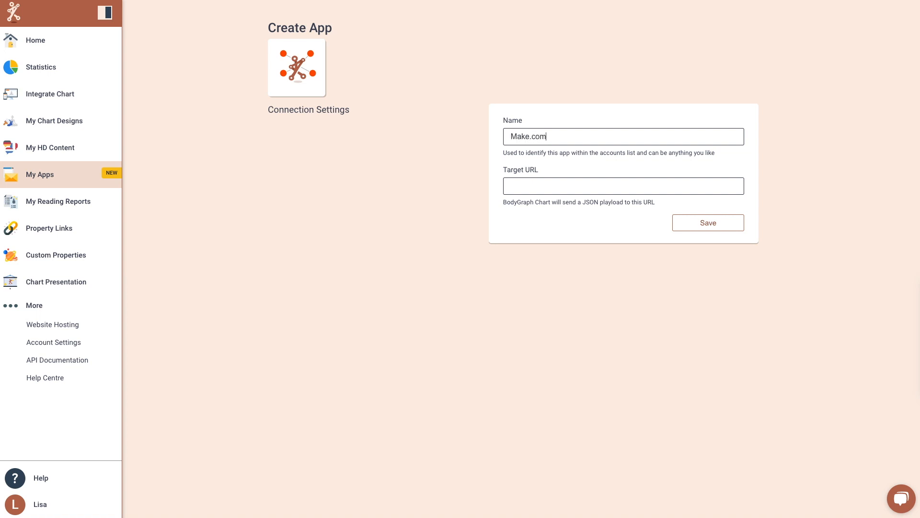
pyautogui.write('connection')
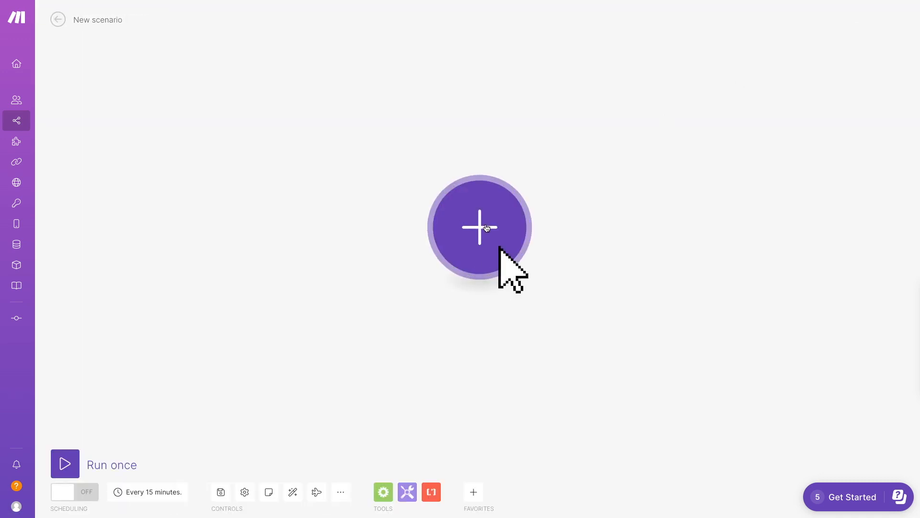
# - Add a Webhooks Custom webhook as the scenario's first module
pyautogui.click(479, 227)
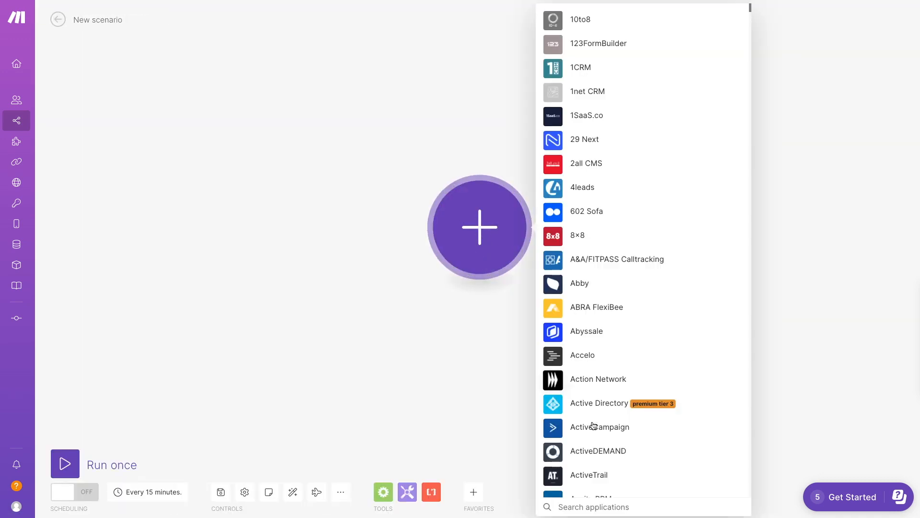
pyautogui.write('Webhook')
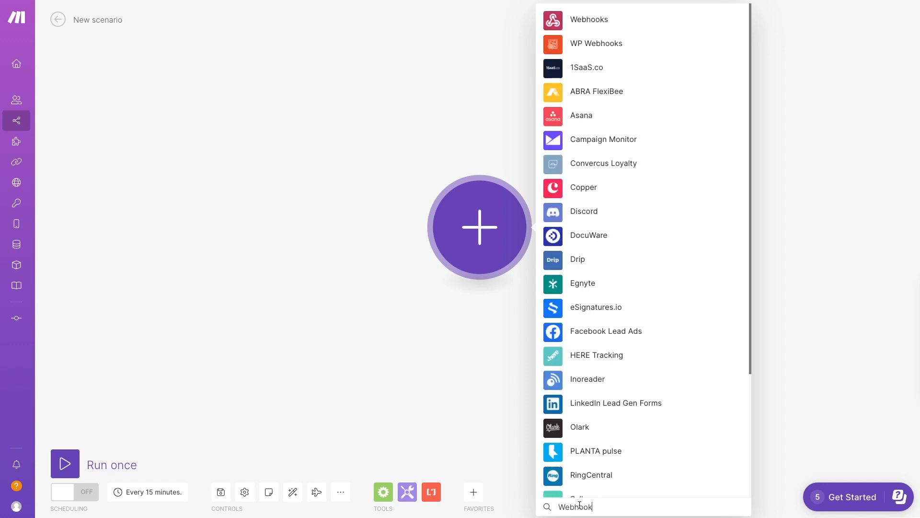
pyautogui.click(589, 19)
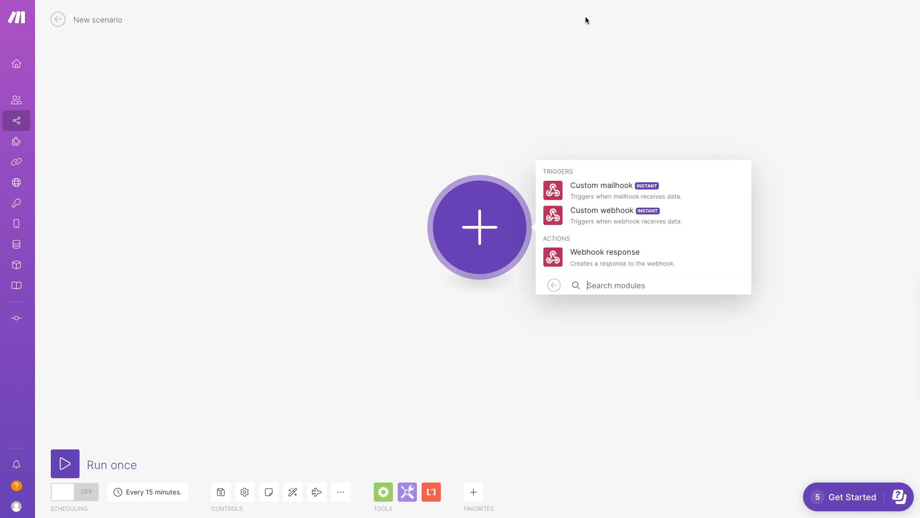
pyautogui.moveTo(588, 220)
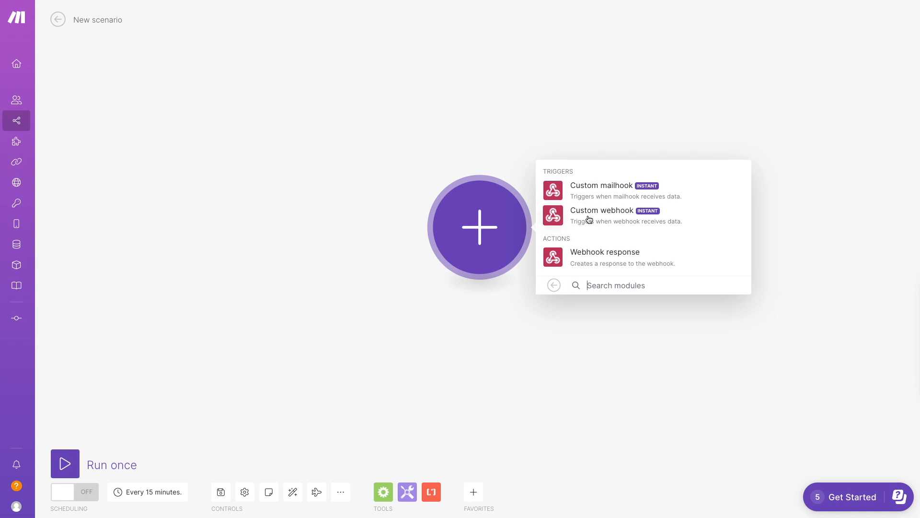
pyautogui.click(601, 210)
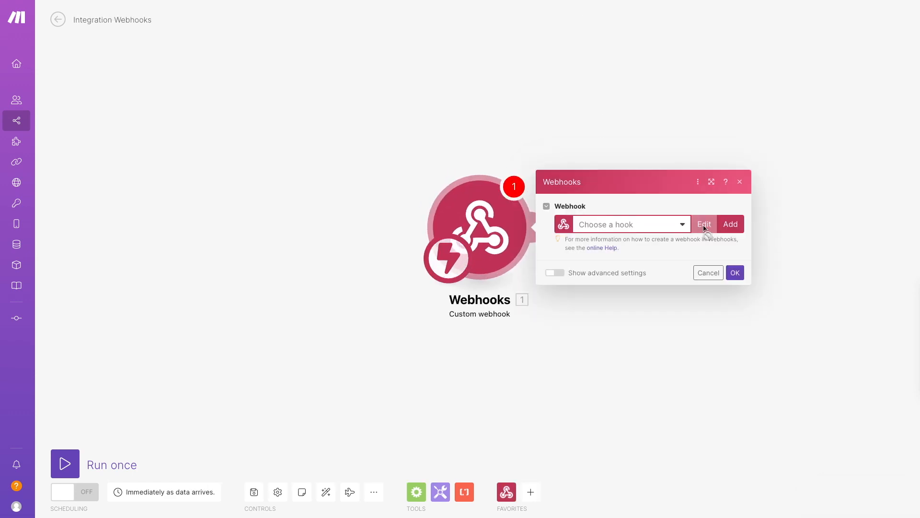
# - Create and save a new webhook named 'Bodygraph Chart Connection'
pyautogui.click(730, 223)
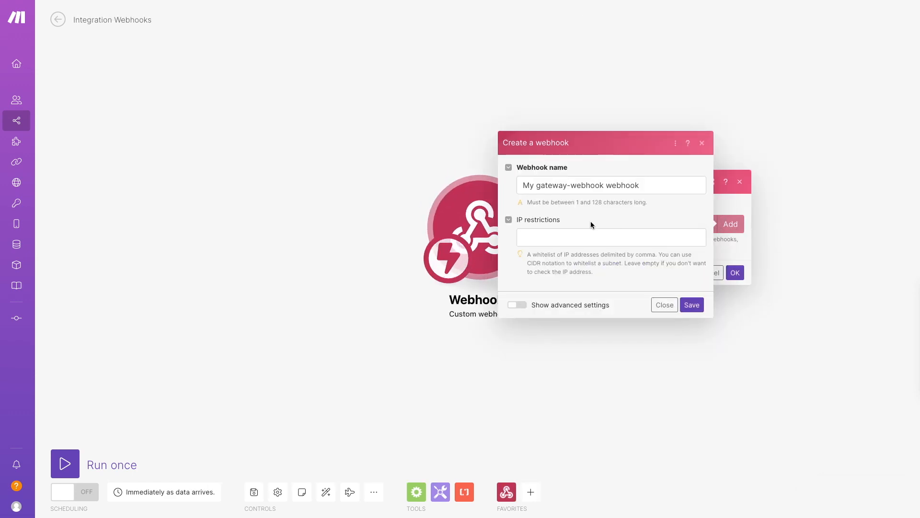
pyautogui.write('Bodygraph Chart conn')
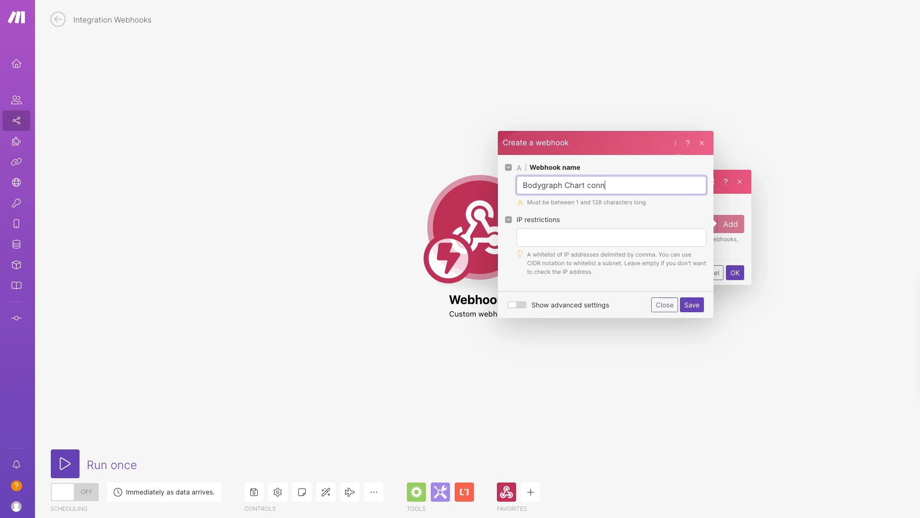
pyautogui.write('ection')
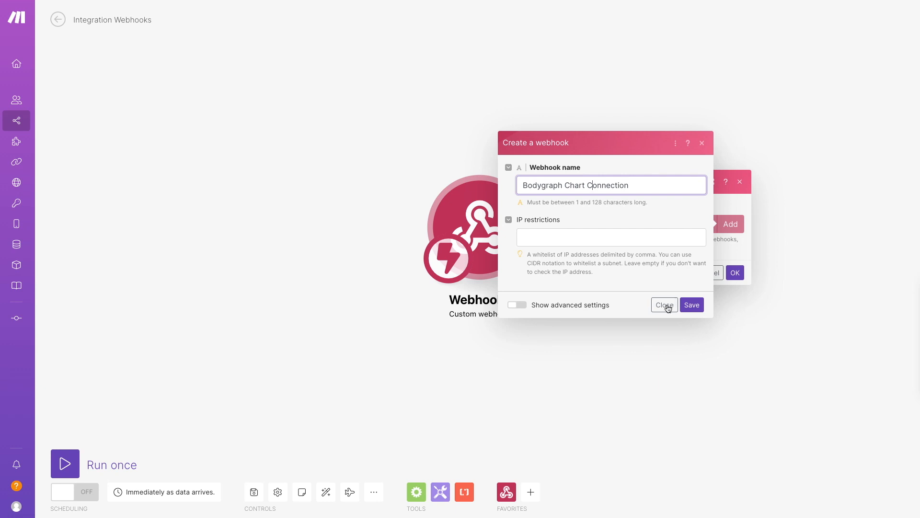
pyautogui.click(691, 305)
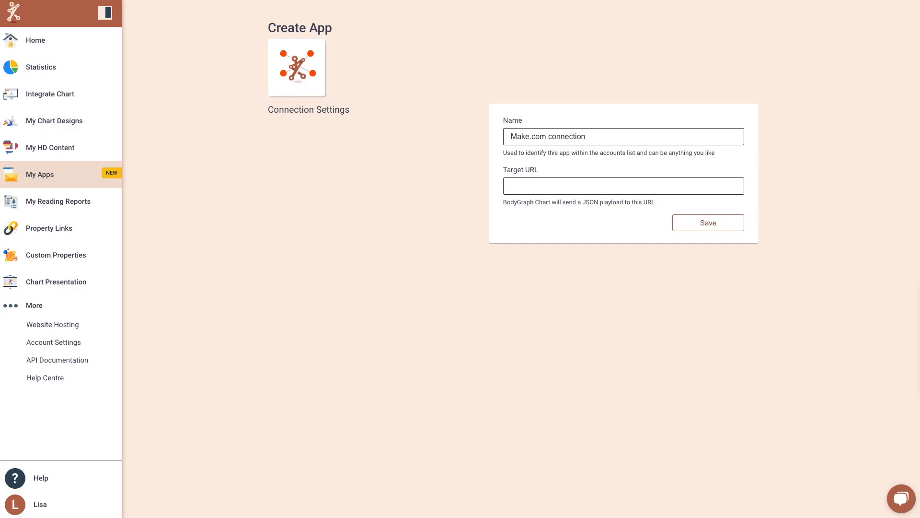
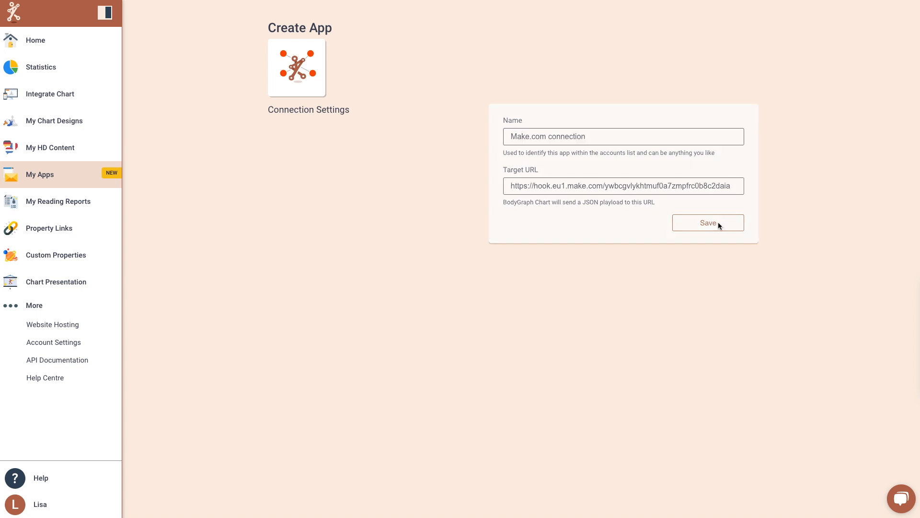
pyautogui.click(707, 223)
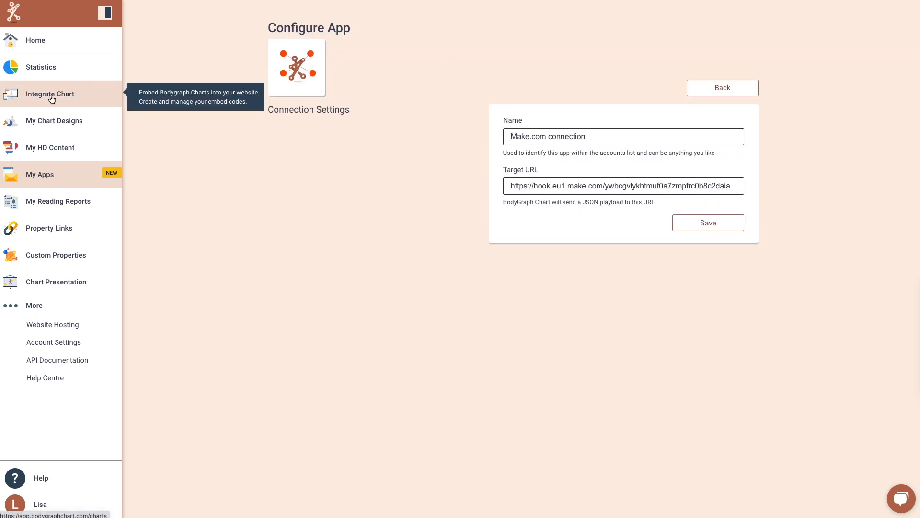
# - Save a new Traditional embed code titled 'Embed code with make.com'
pyautogui.click(722, 87)
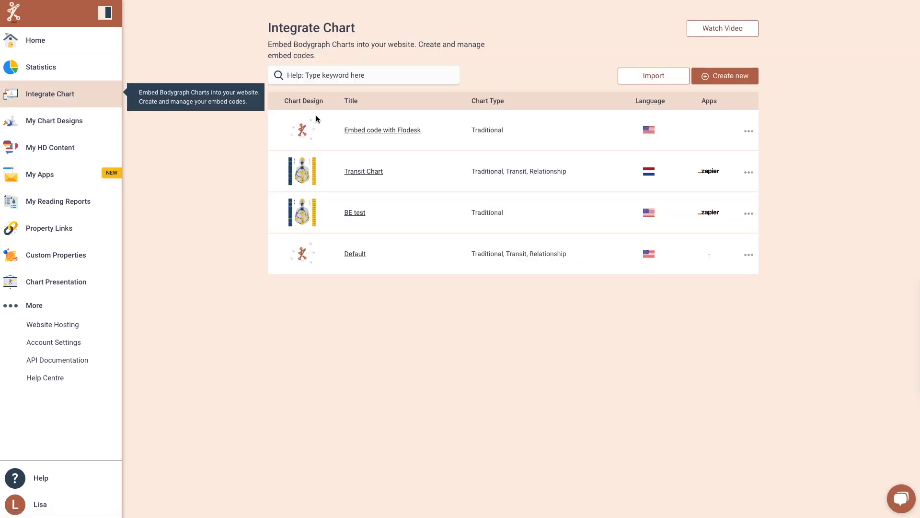
pyautogui.click(724, 76)
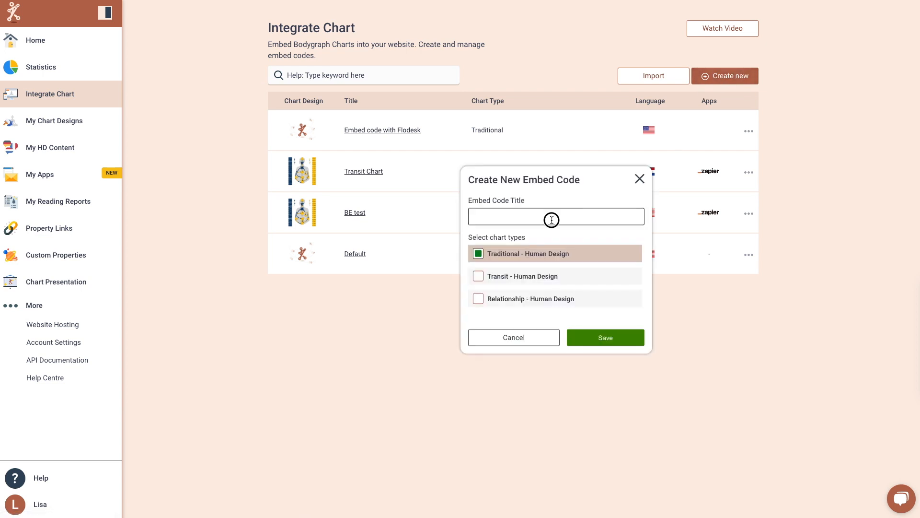
pyautogui.write('Embed code with')
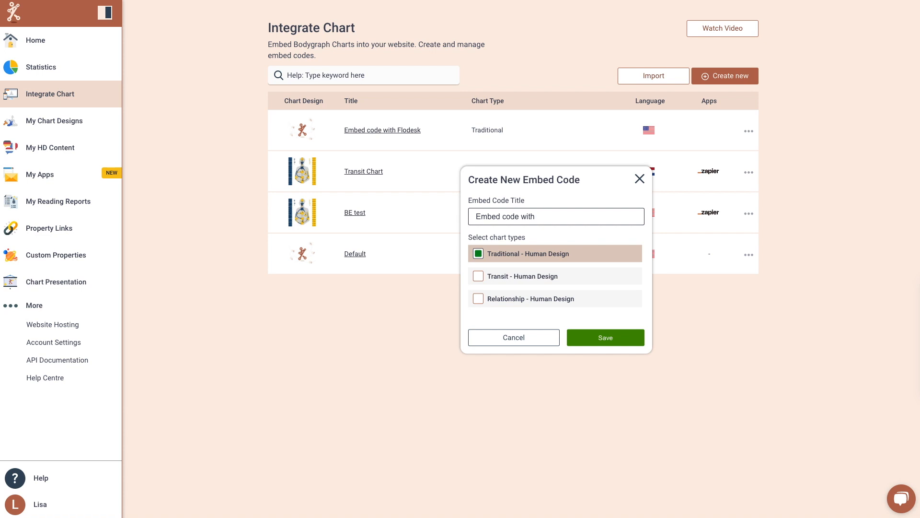
pyautogui.write('make.c')
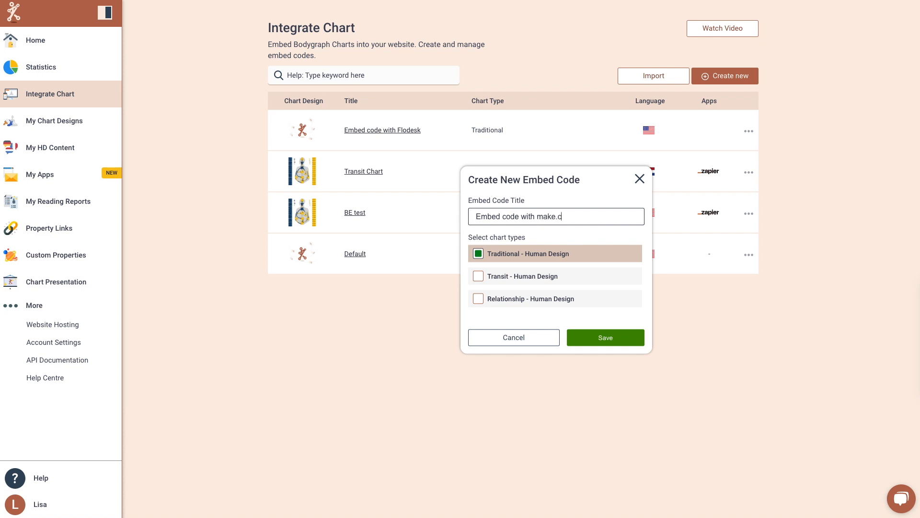
pyautogui.write('om')
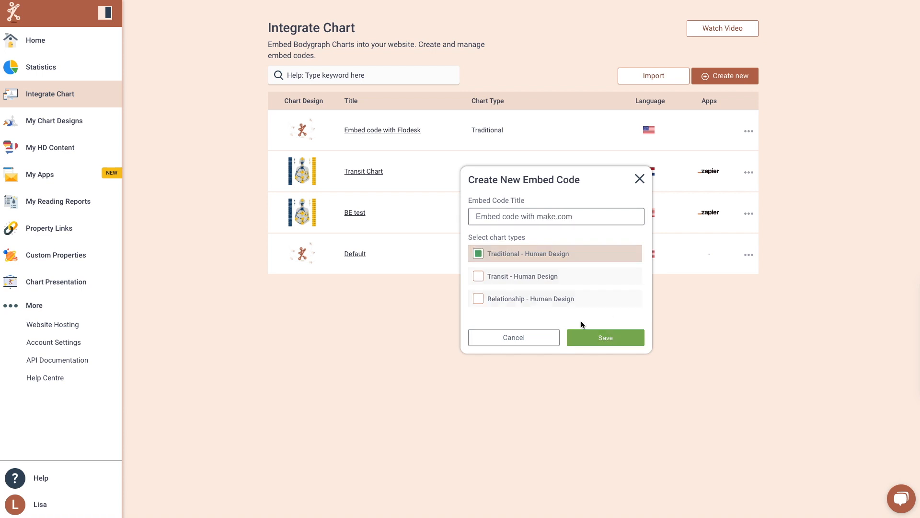
pyautogui.click(604, 337)
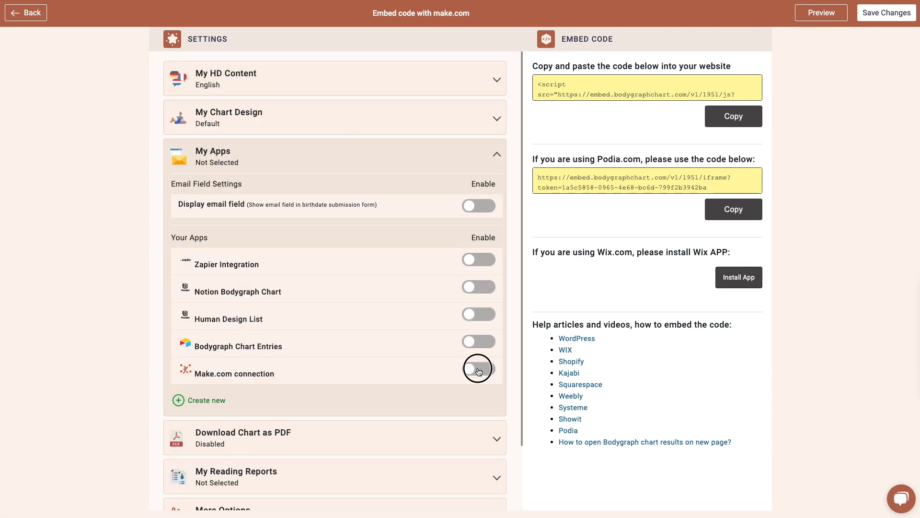
# - Enable the Make.com connection, email field and agreement checkbox for the embed
pyautogui.click(478, 371)
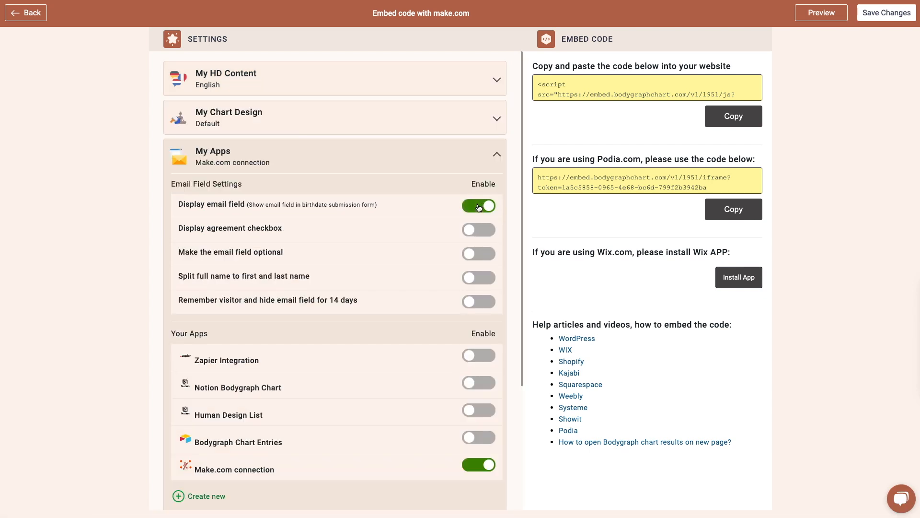
pyautogui.click(478, 205)
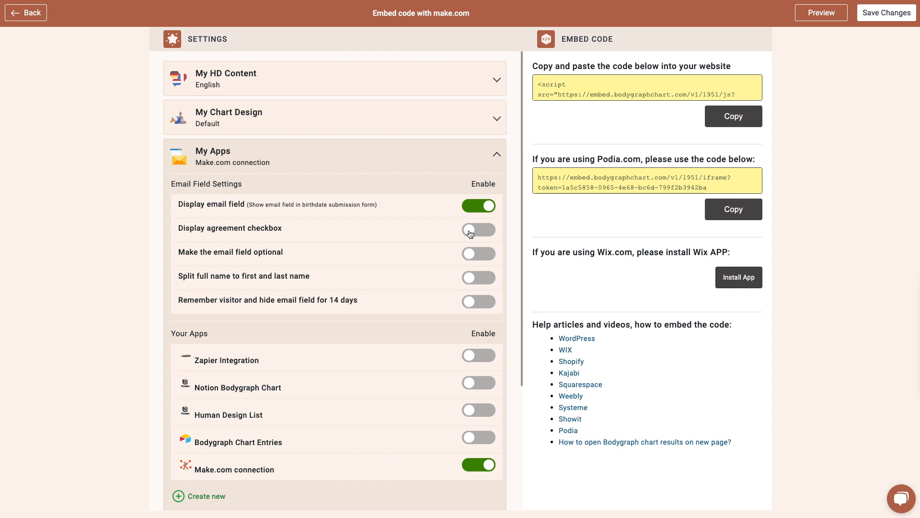
pyautogui.click(478, 229)
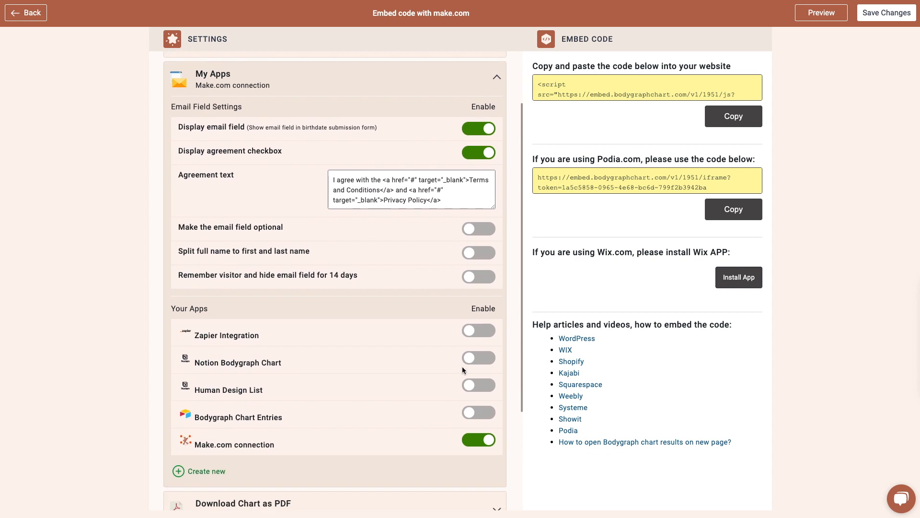
pyautogui.moveTo(499, 457)
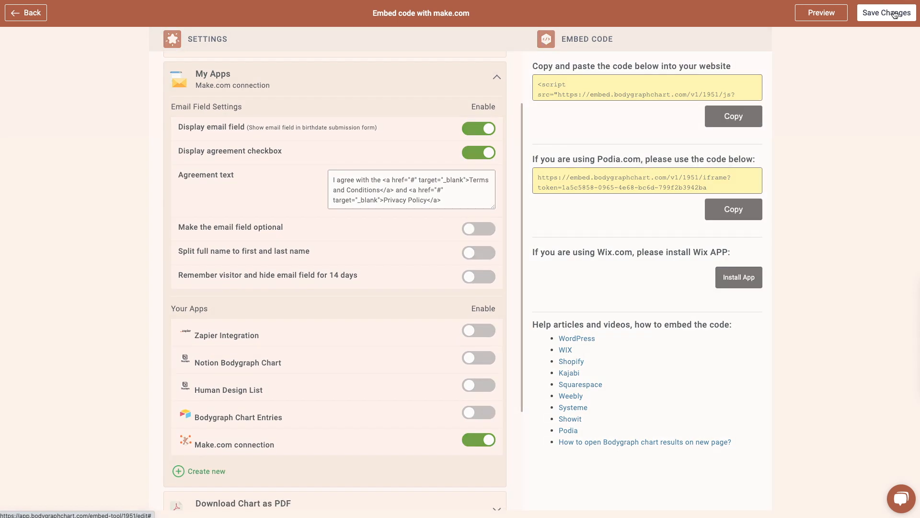
# - Save the embed changes and preview the form
pyautogui.click(886, 13)
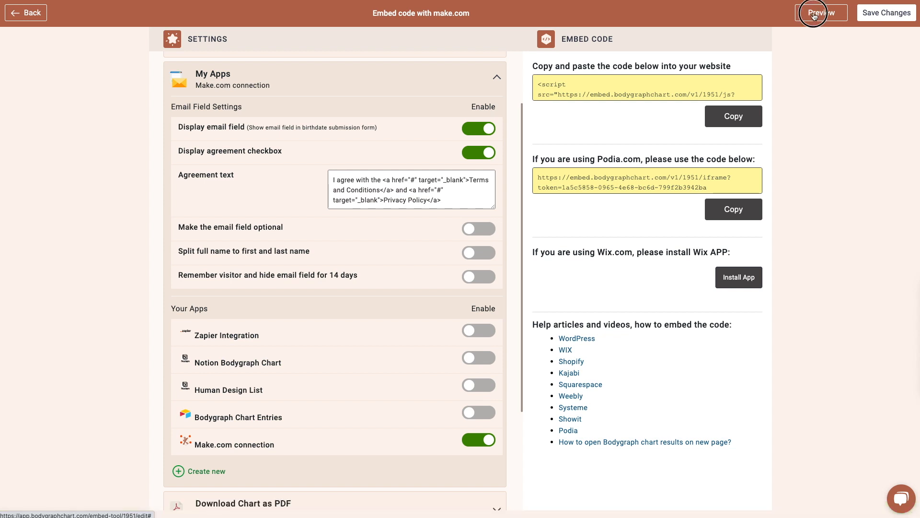
pyautogui.click(820, 13)
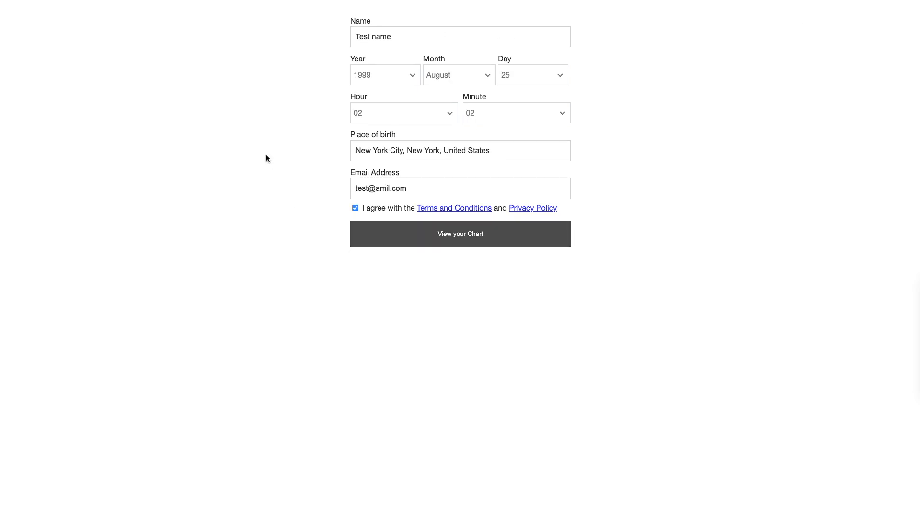
pyautogui.click(459, 233)
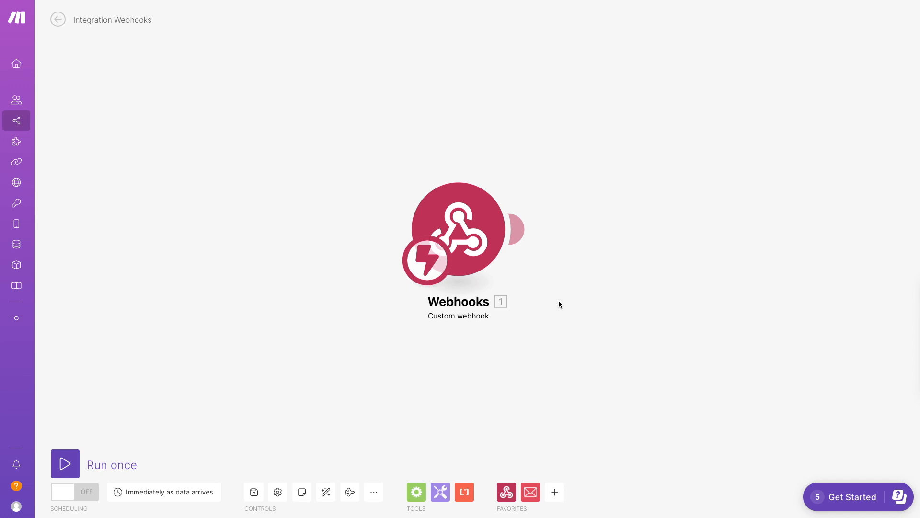
# - Add an AWeber 'Add a Subscriber' module after the Webhooks trigger
pyautogui.click(644, 228)
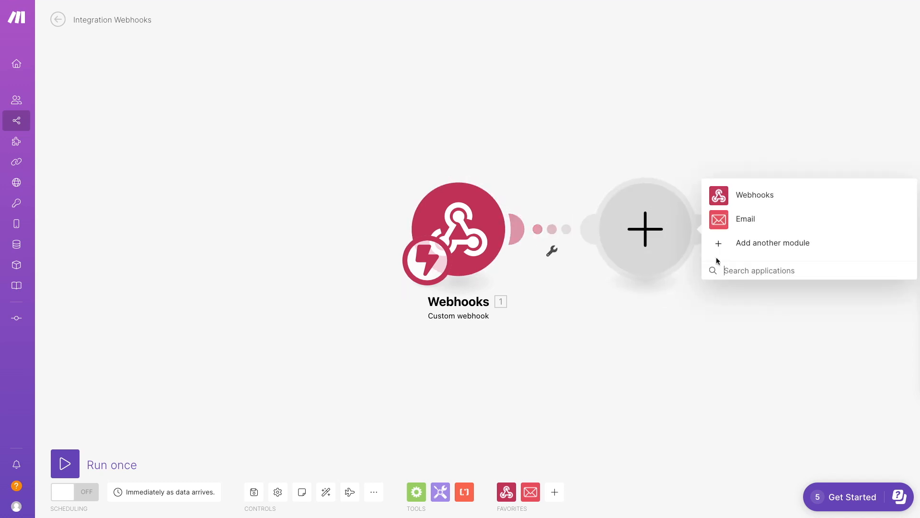
pyautogui.write('Awe')
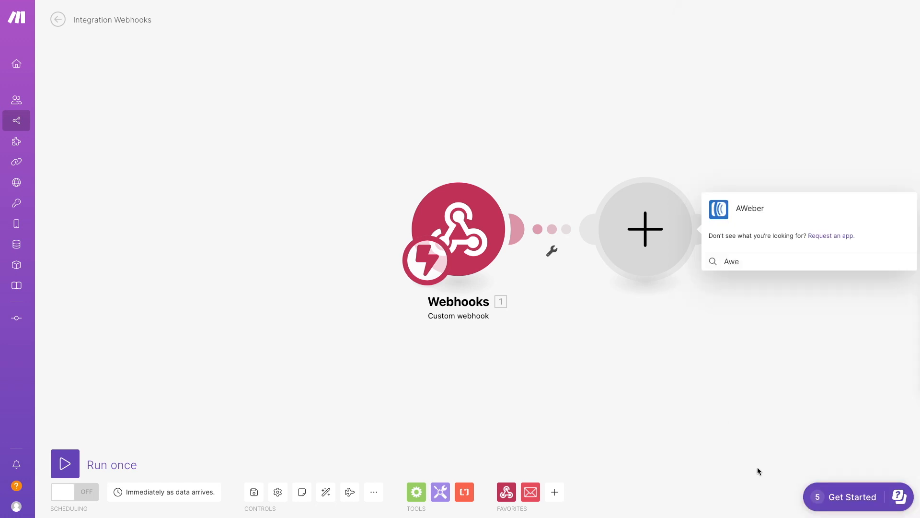
pyautogui.click(750, 209)
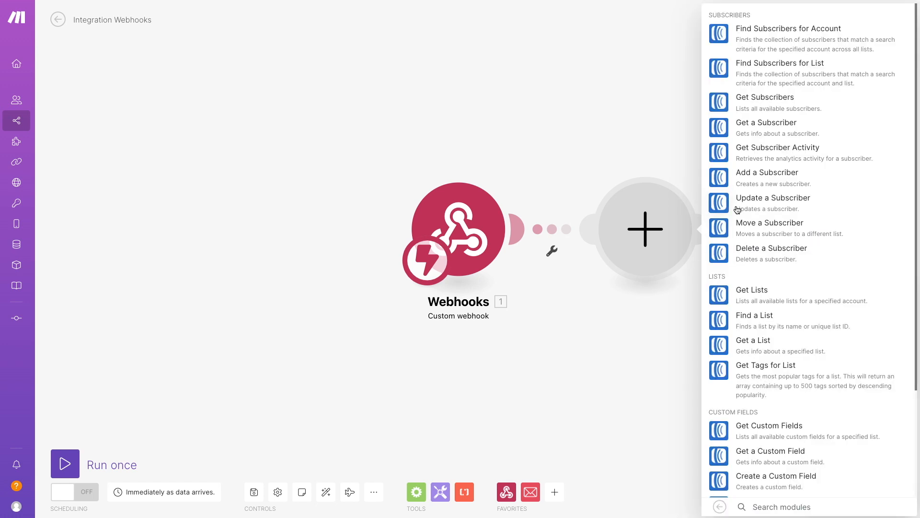
pyautogui.moveTo(751, 227)
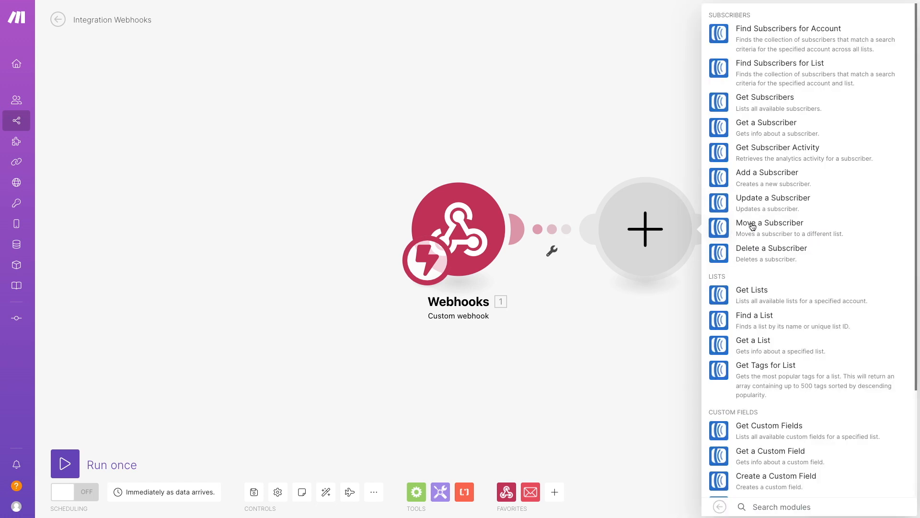
pyautogui.moveTo(789, 107)
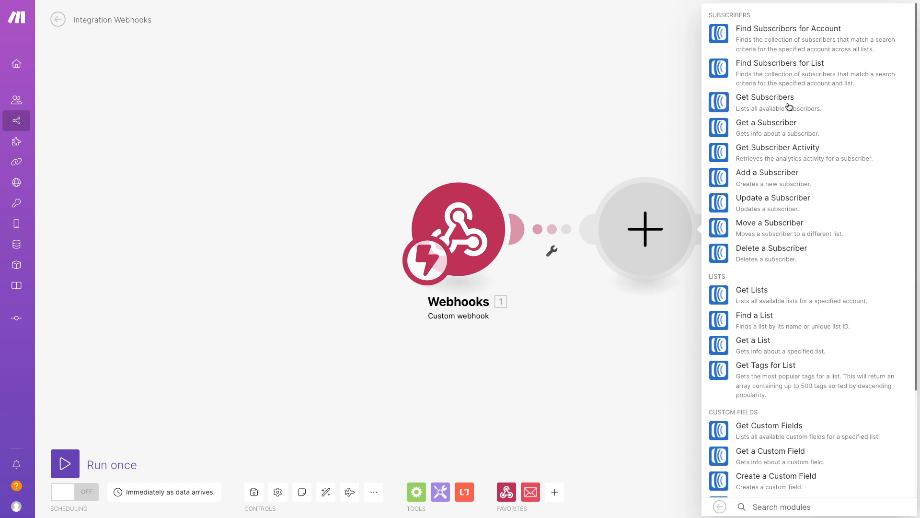
pyautogui.click(767, 172)
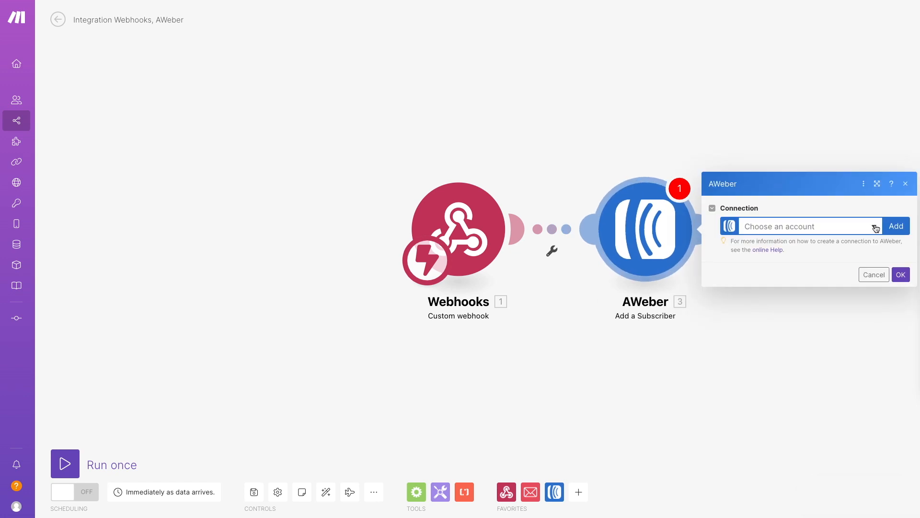
# - Create and save a new AWeber connection of the current type
pyautogui.click(896, 225)
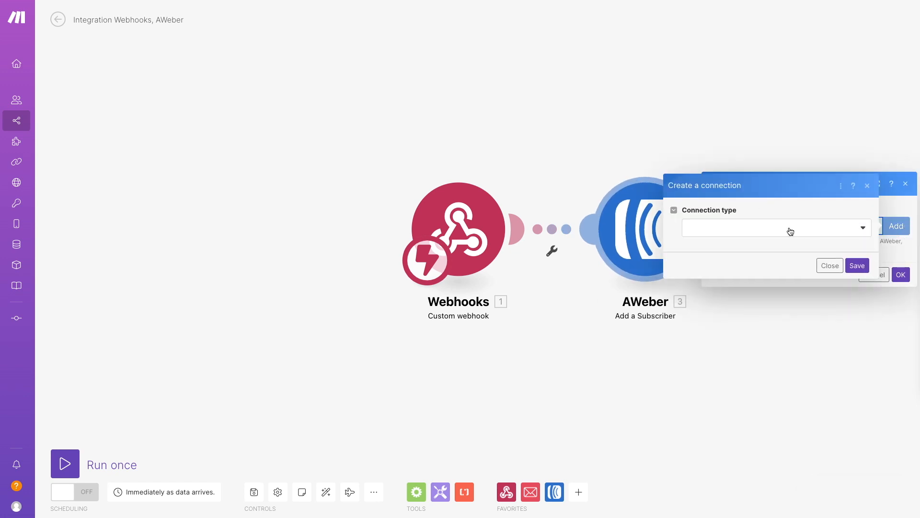
pyautogui.click(776, 228)
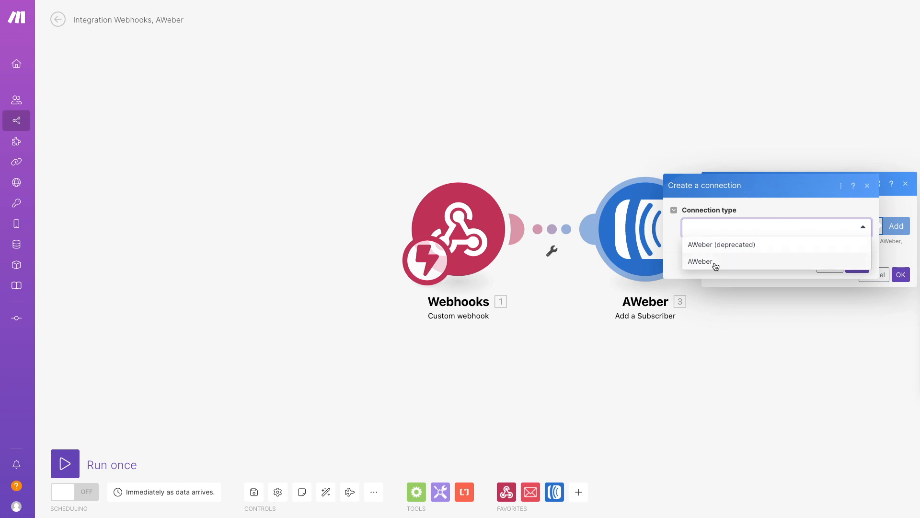
pyautogui.click(700, 261)
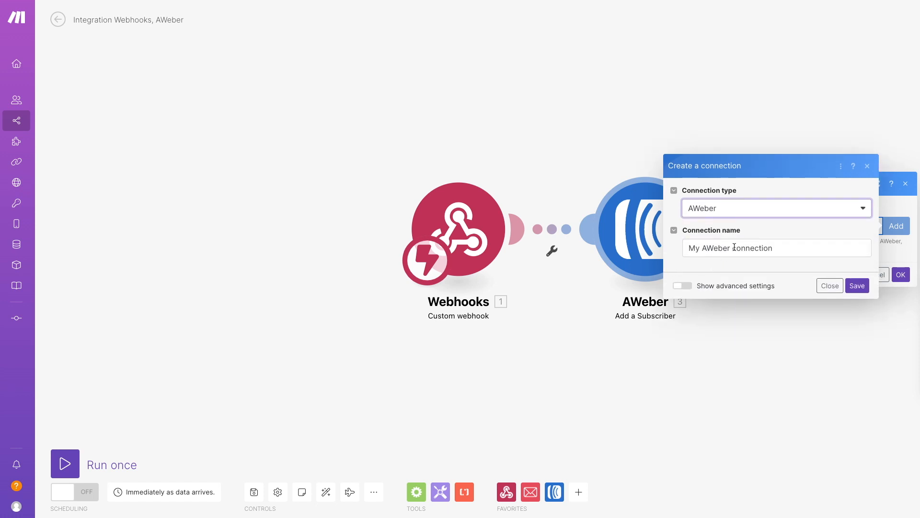
pyautogui.click(856, 286)
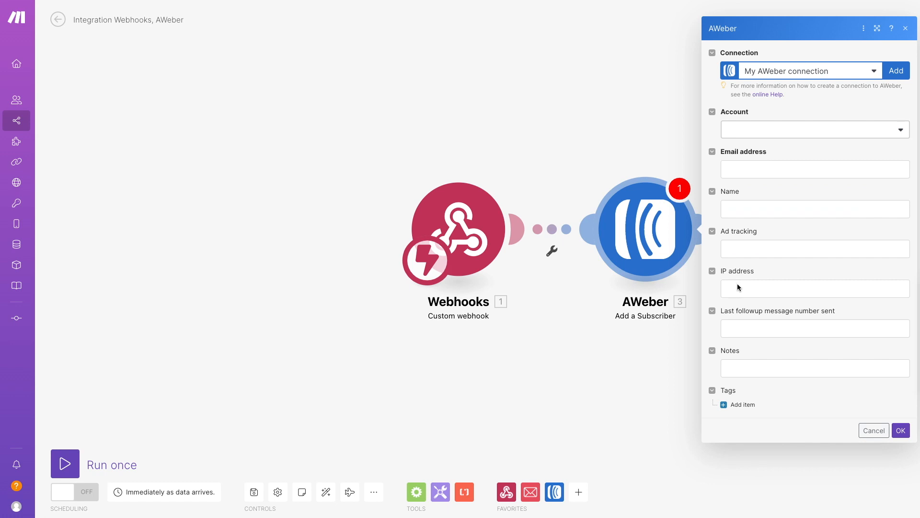
pyautogui.moveTo(789, 135)
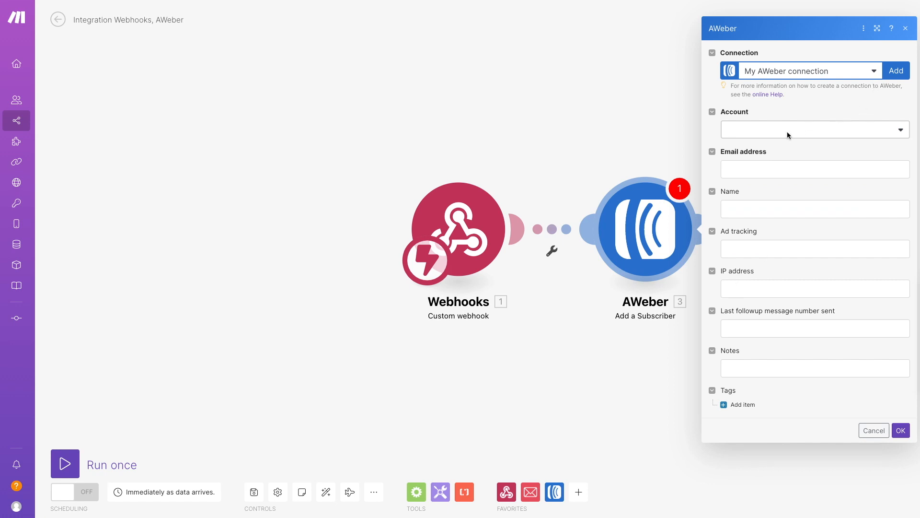
pyautogui.click(815, 130)
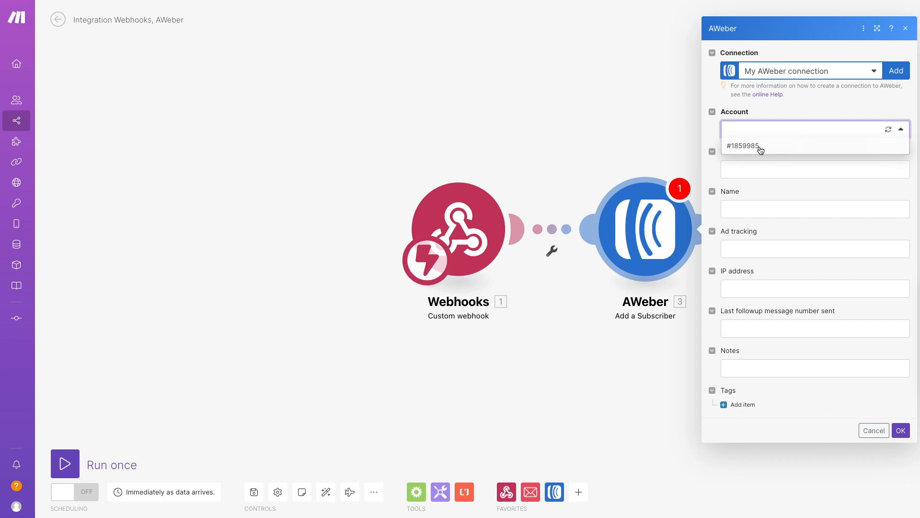
pyautogui.click(743, 145)
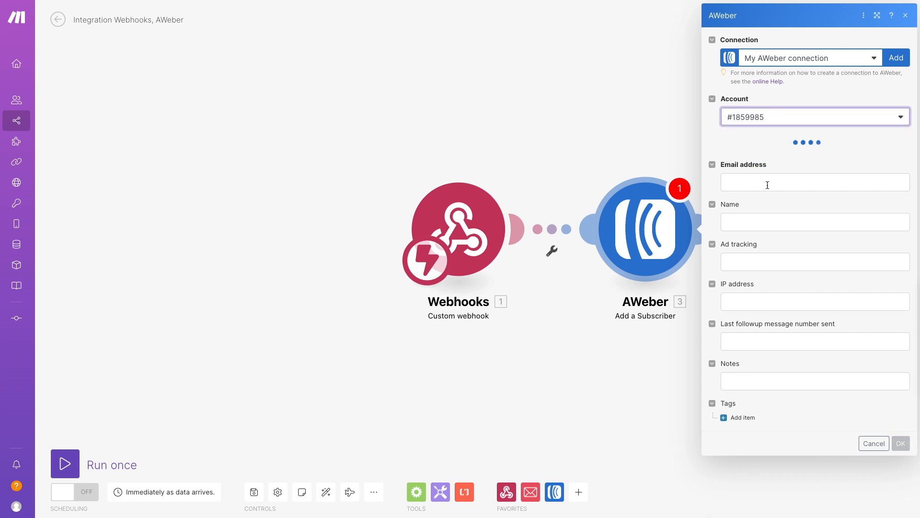
pyautogui.click(814, 156)
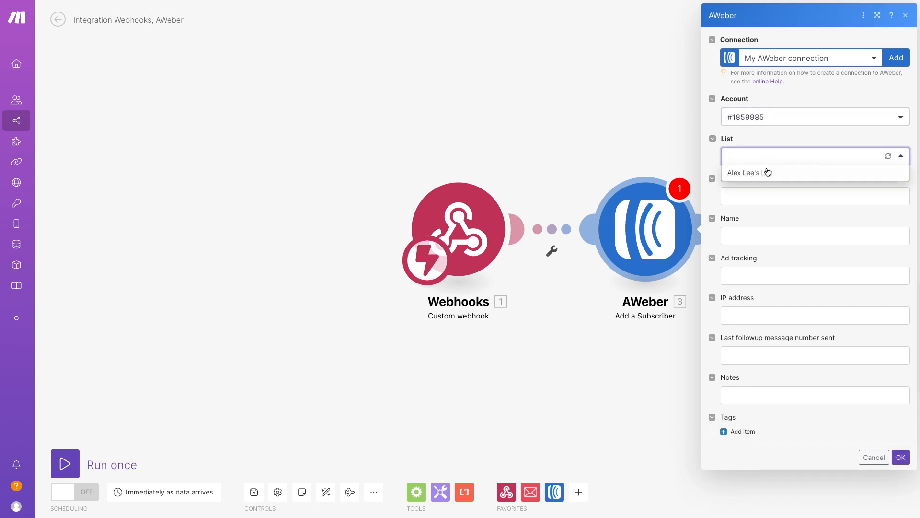
pyautogui.click(750, 172)
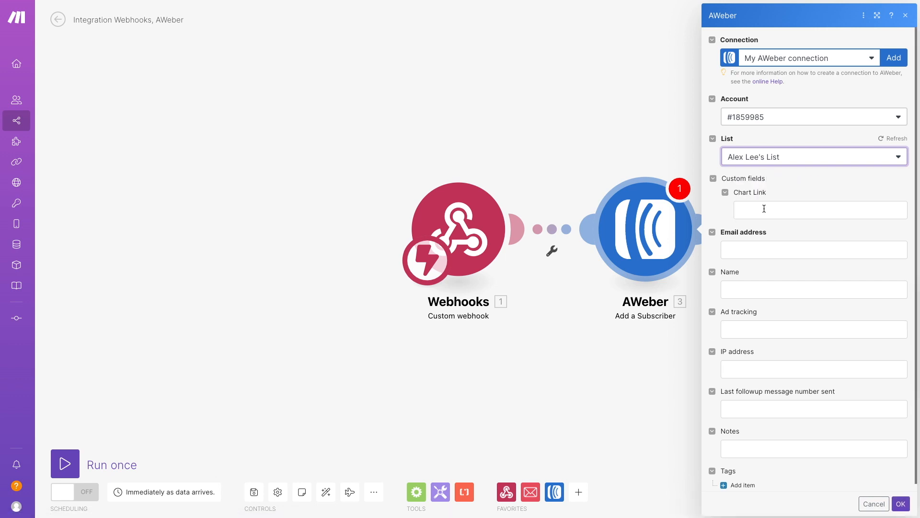
# - Map webhook ChartUrl, EmailAddress and Name into Chart Link, Email address and Name
pyautogui.click(820, 209)
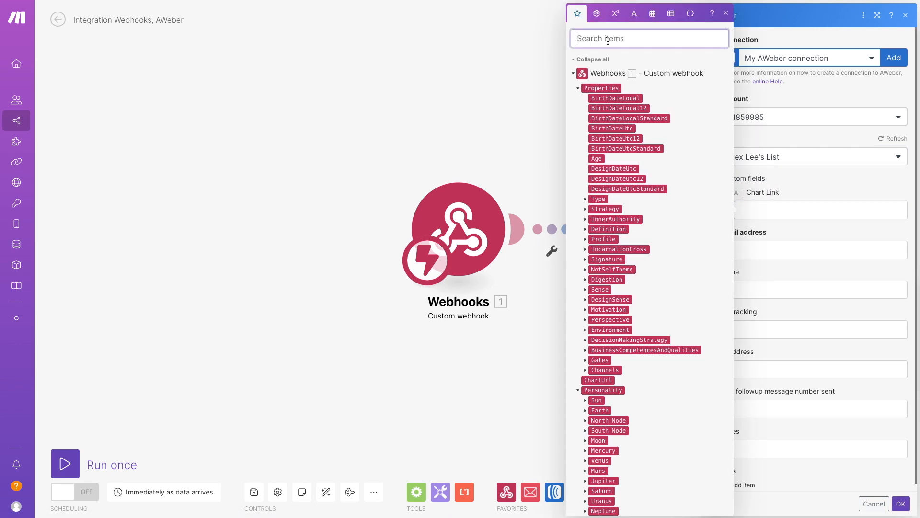
pyautogui.write('Chart')
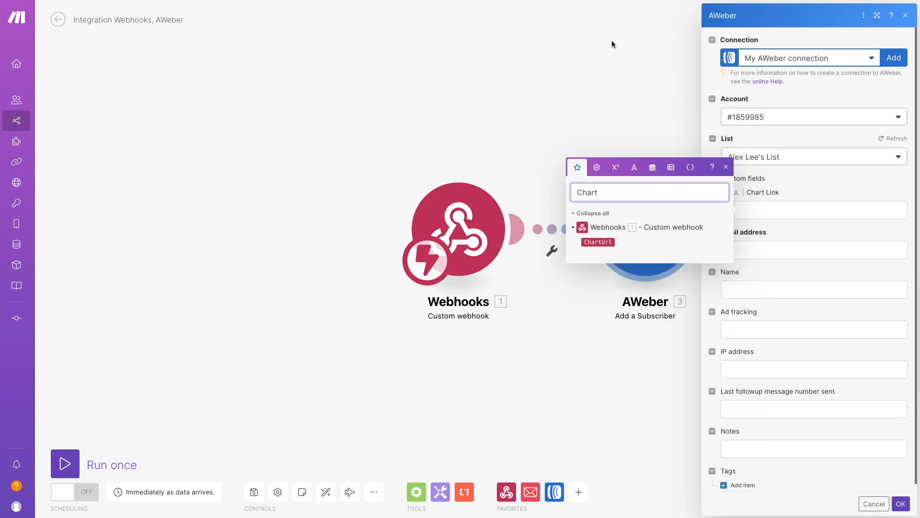
pyautogui.click(598, 242)
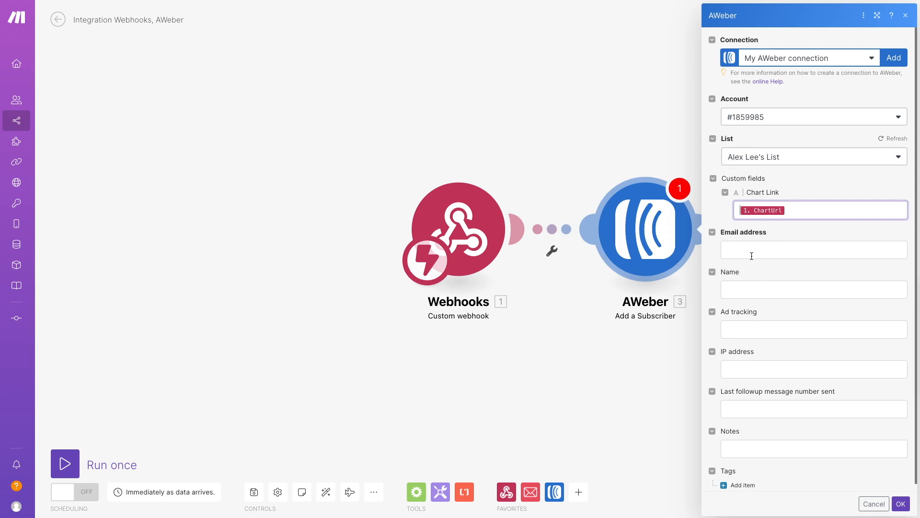
pyautogui.click(813, 249)
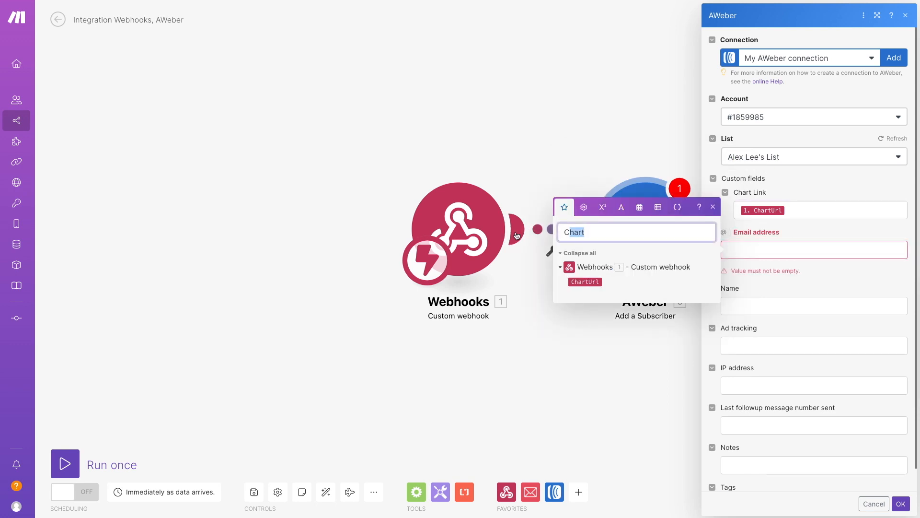
pyautogui.write('CE')
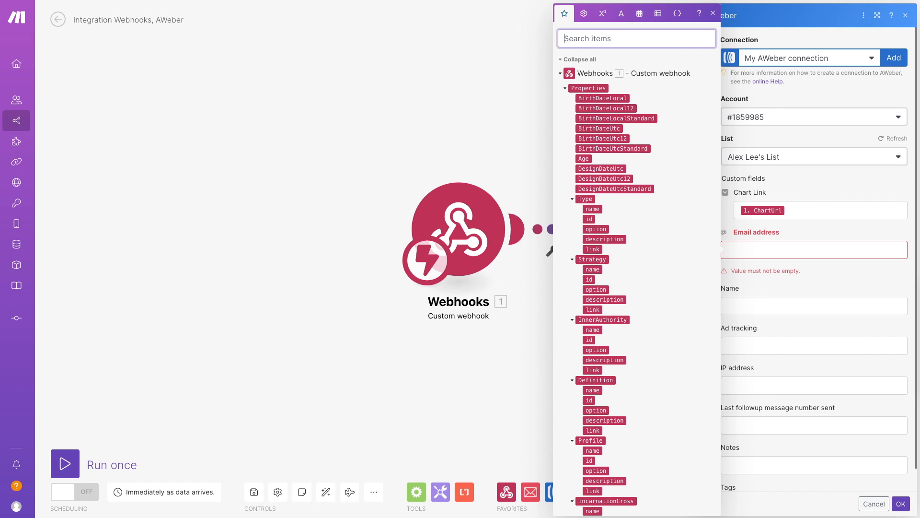
pyautogui.write('Email')
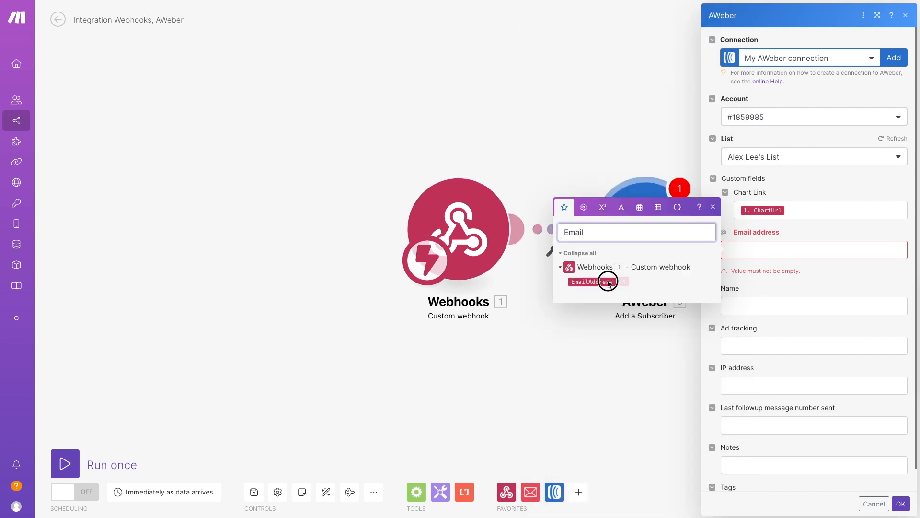
pyautogui.moveTo(592, 281); pyautogui.dragTo(815, 249)
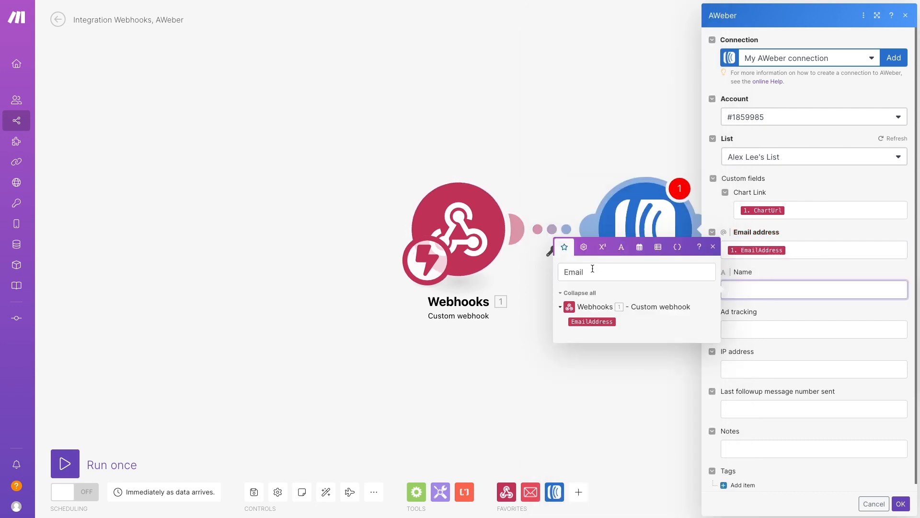
pyautogui.doubleClick(573, 271)
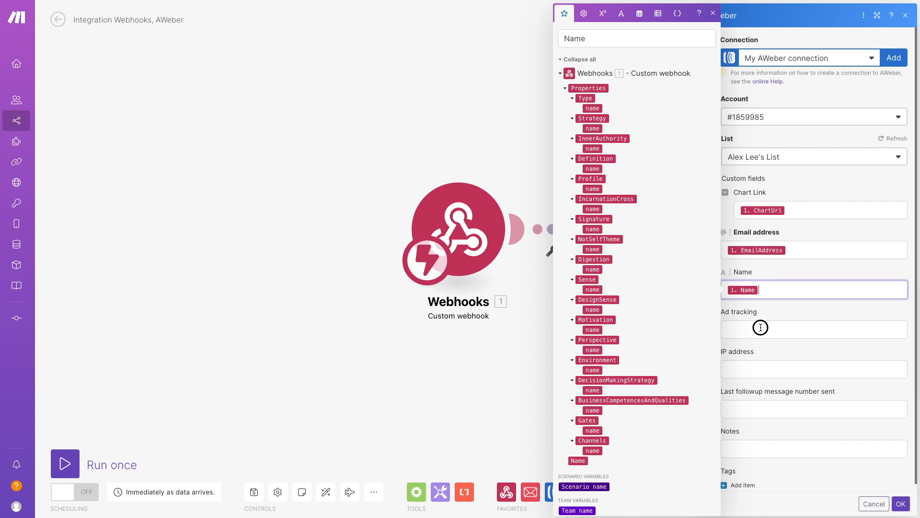
pyautogui.click(814, 328)
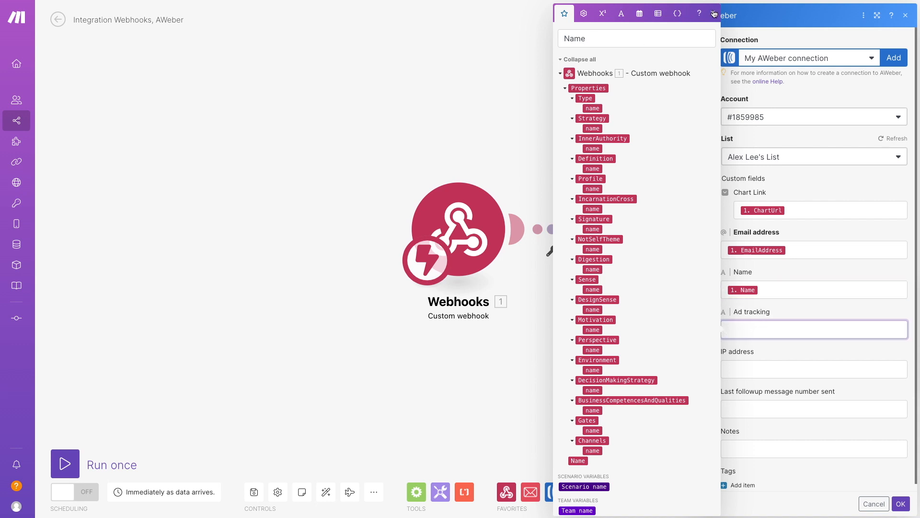
pyautogui.click(713, 13)
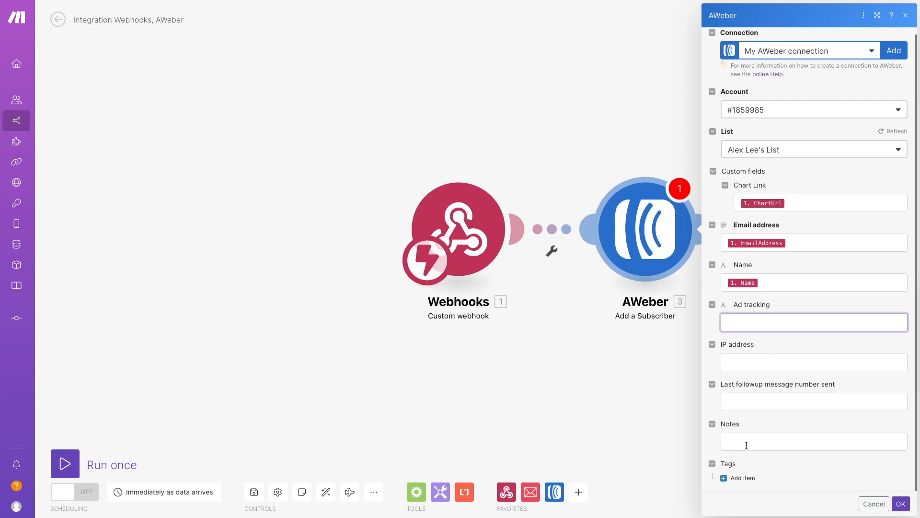
# - Tag subscribers with the webhook's Type option, save the AWeber module, and Run once
pyautogui.click(741, 478)
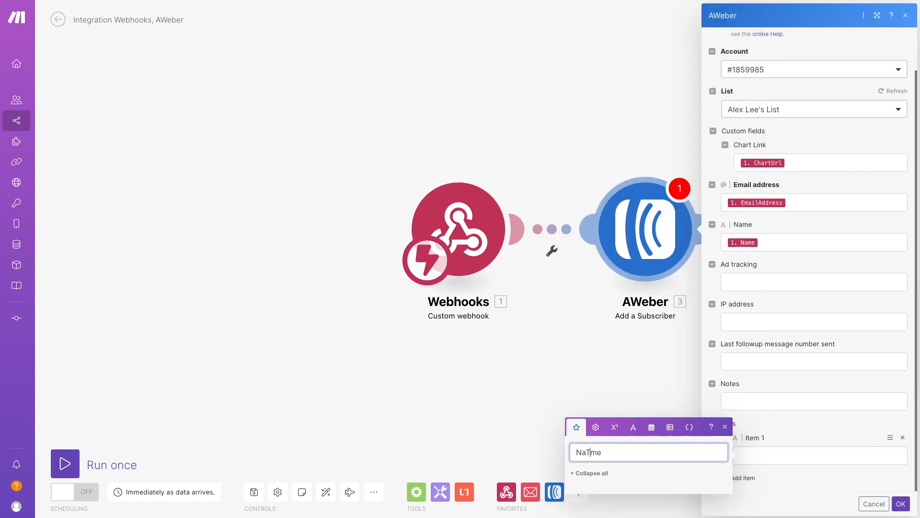
pyautogui.write('Type')
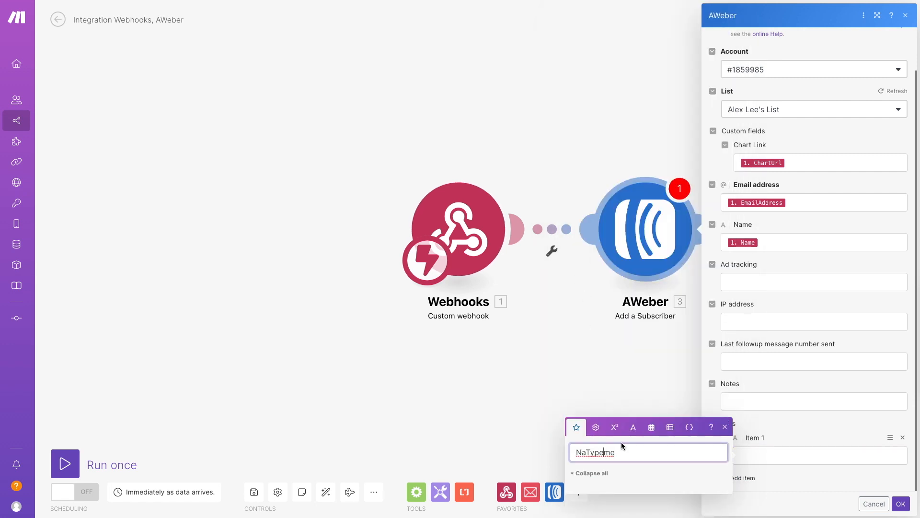
pyautogui.press('Backspace')
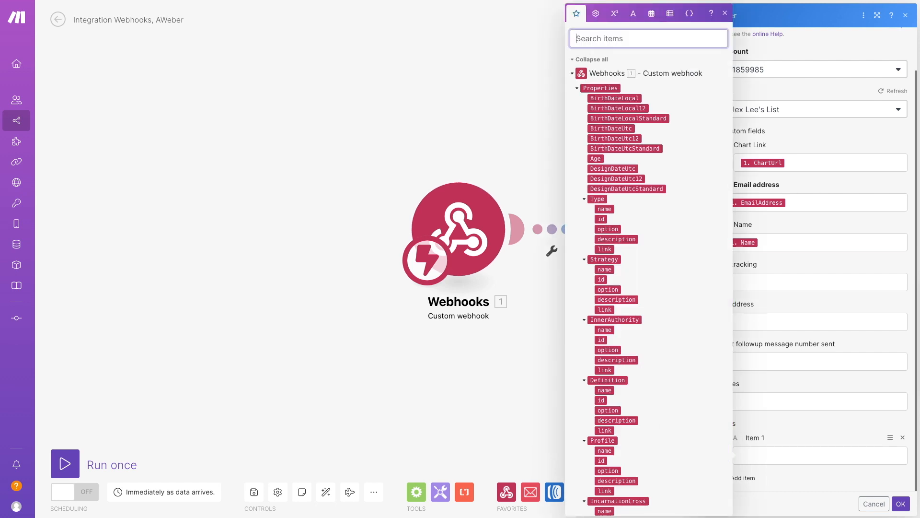
pyautogui.write('Type')
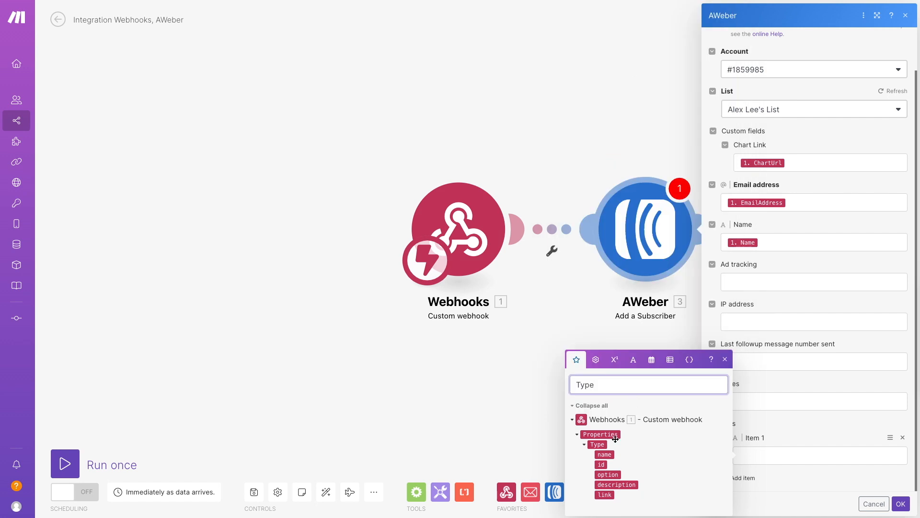
pyautogui.moveTo(608, 474); pyautogui.dragTo(758, 456)
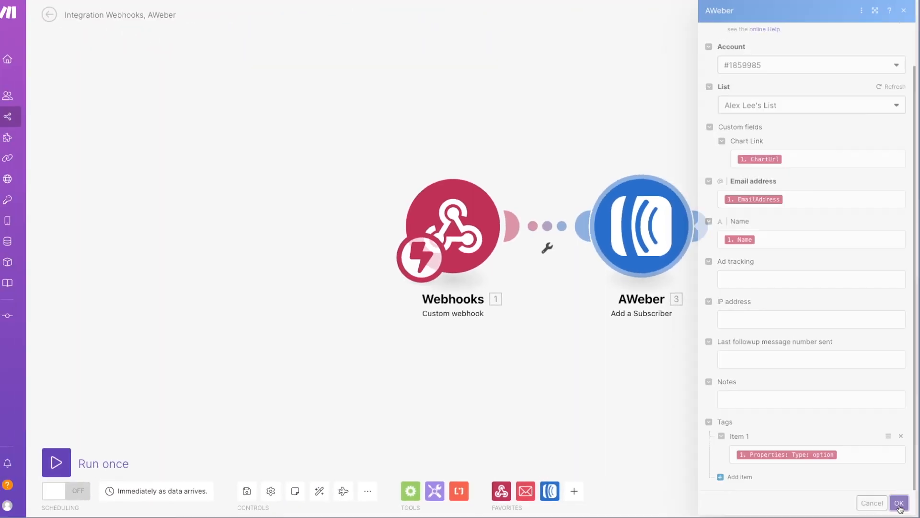
pyautogui.click(899, 502)
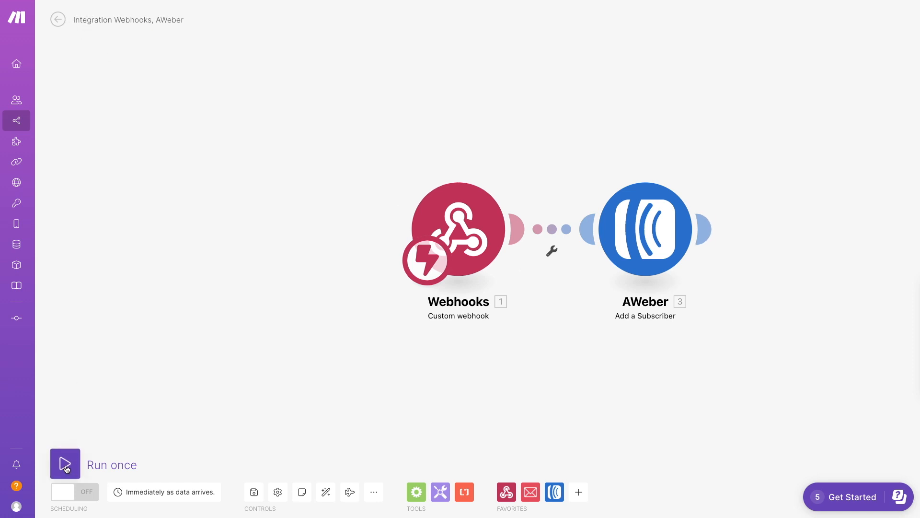
pyautogui.click(65, 463)
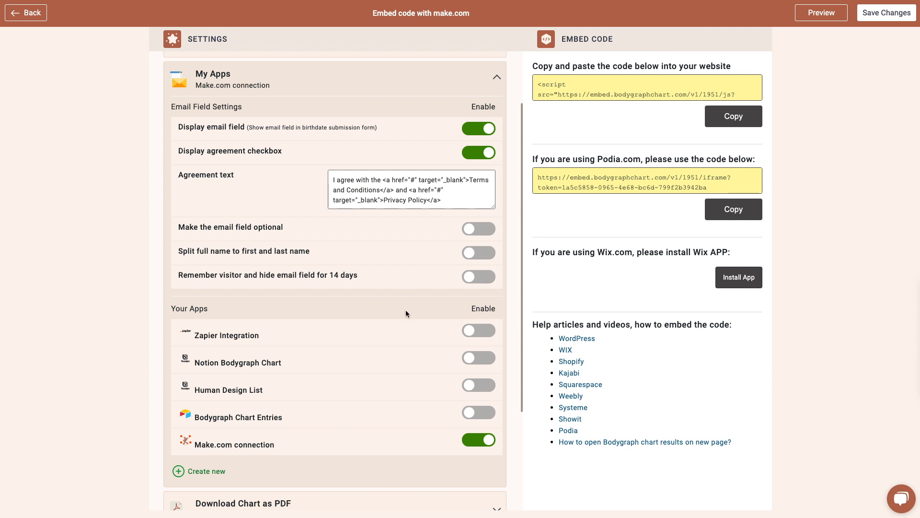
# - Preview the embedded chart form with the Make.com connection enabled
pyautogui.doubleClick(234, 444)
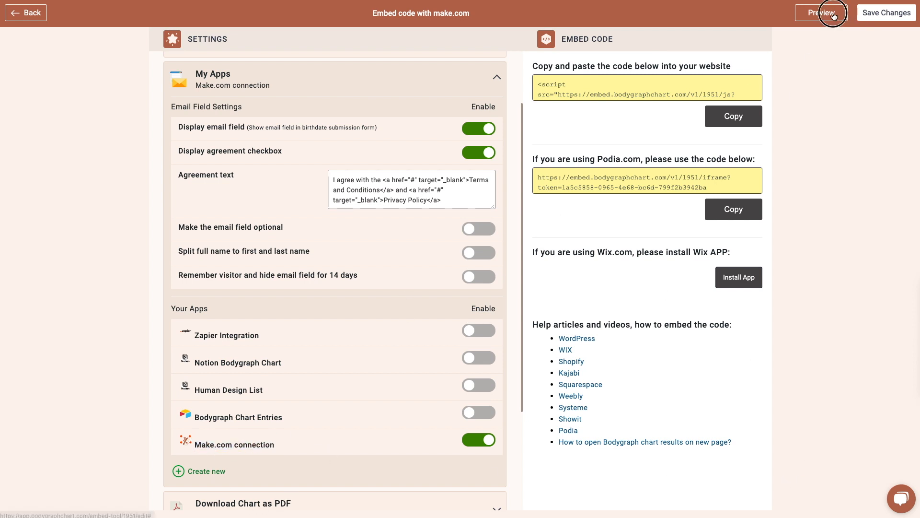
pyautogui.click(823, 12)
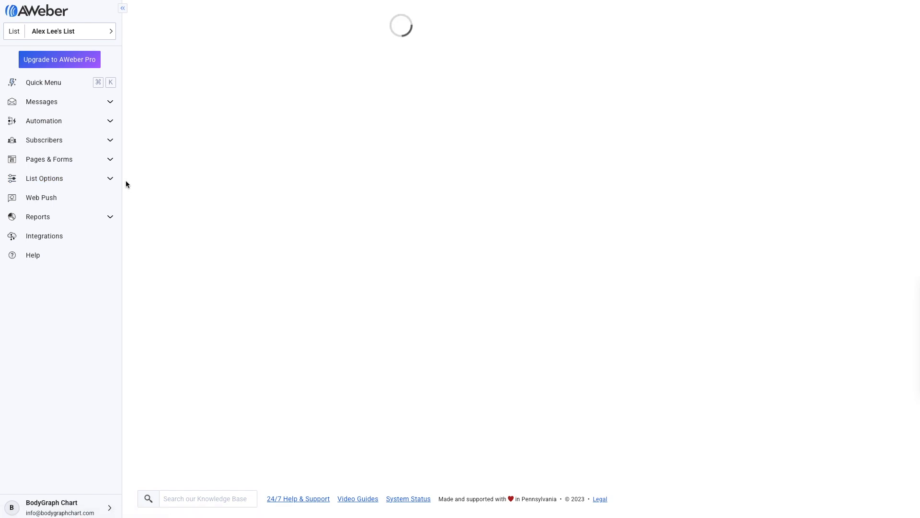
# - Open AWeber's subscriber list and inspect Alex's API-added entry, tagged 'manifesting generator' with its chart link
pyautogui.click(44, 178)
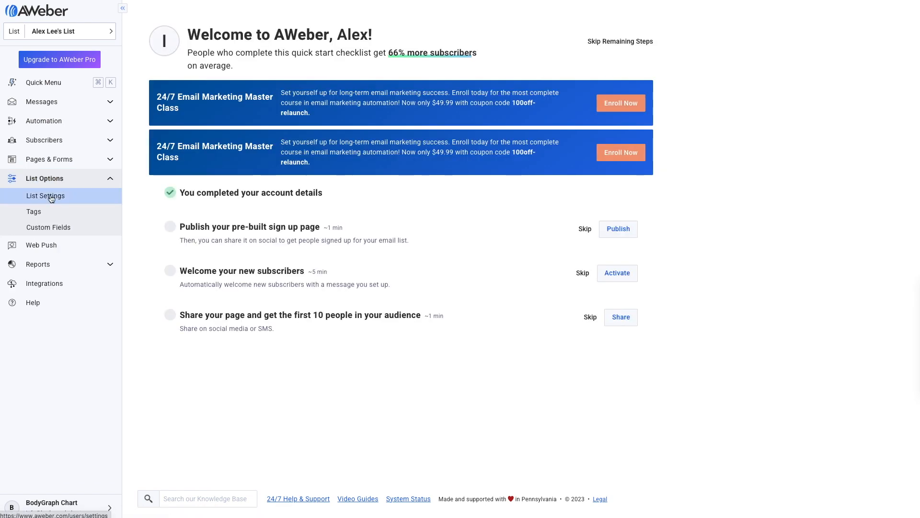
pyautogui.click(44, 140)
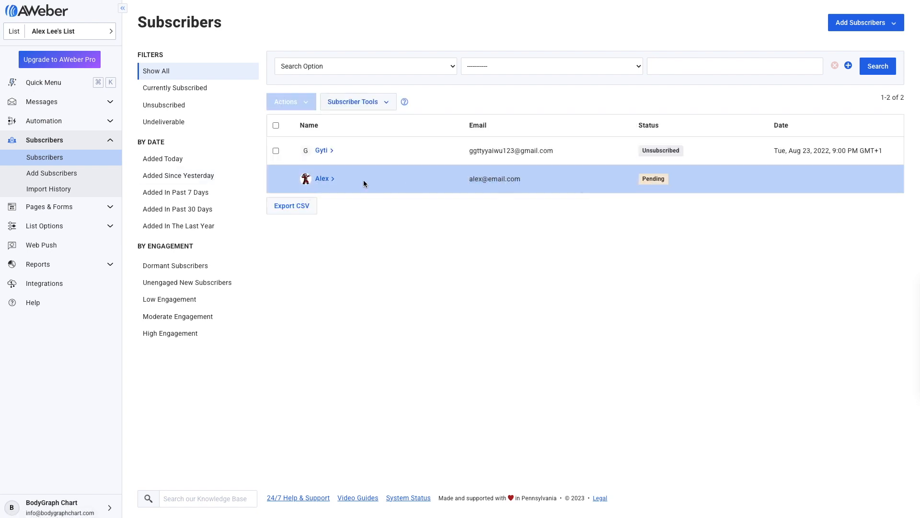
pyautogui.click(322, 178)
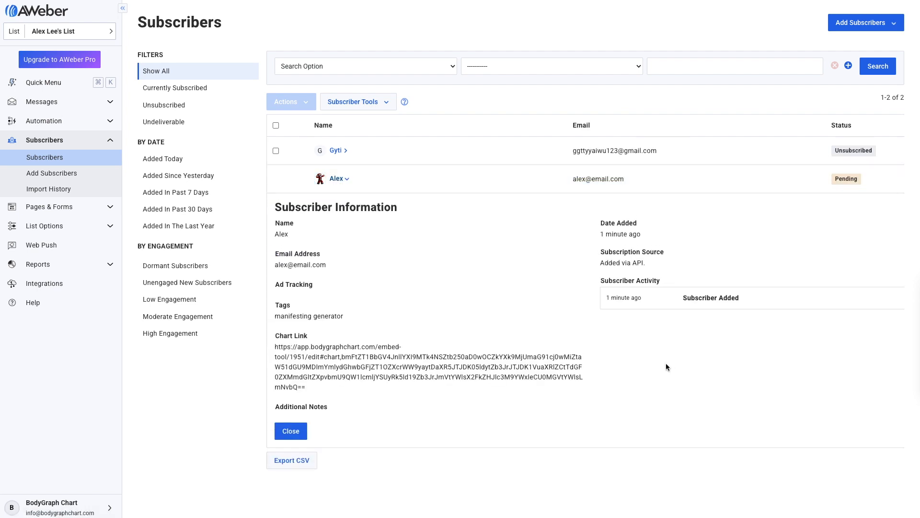
pyautogui.doubleClick(325, 315)
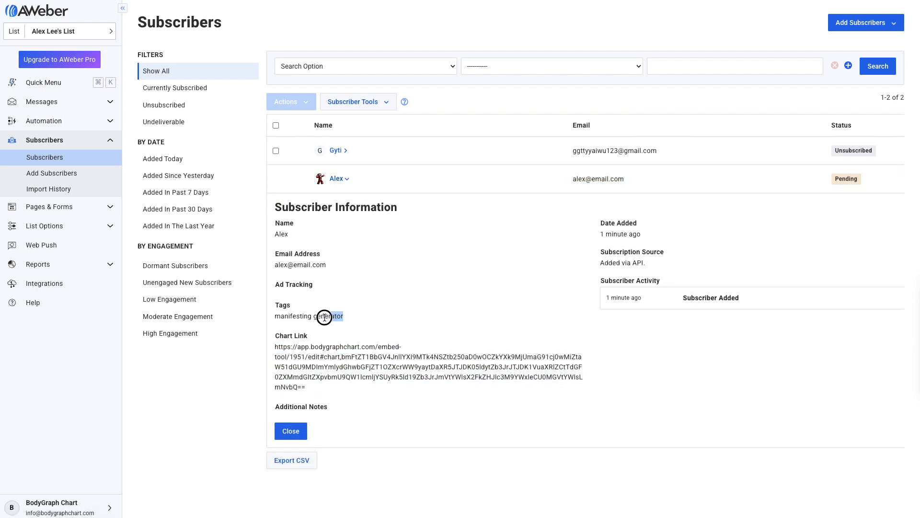